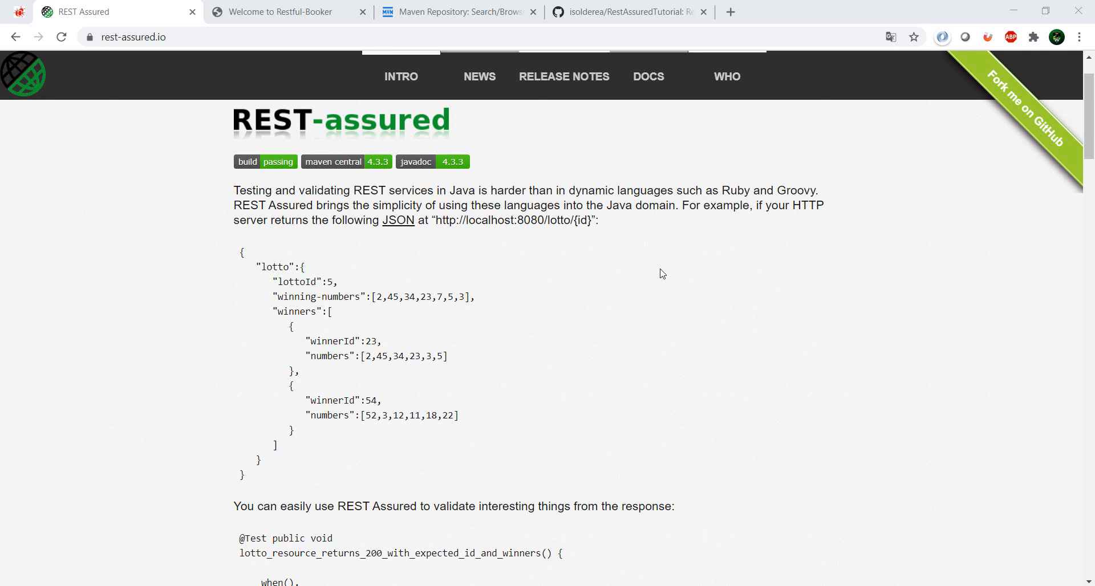
Step: Bring up the Welcome to Restful-Booker page and scroll through its description
click(286, 11)
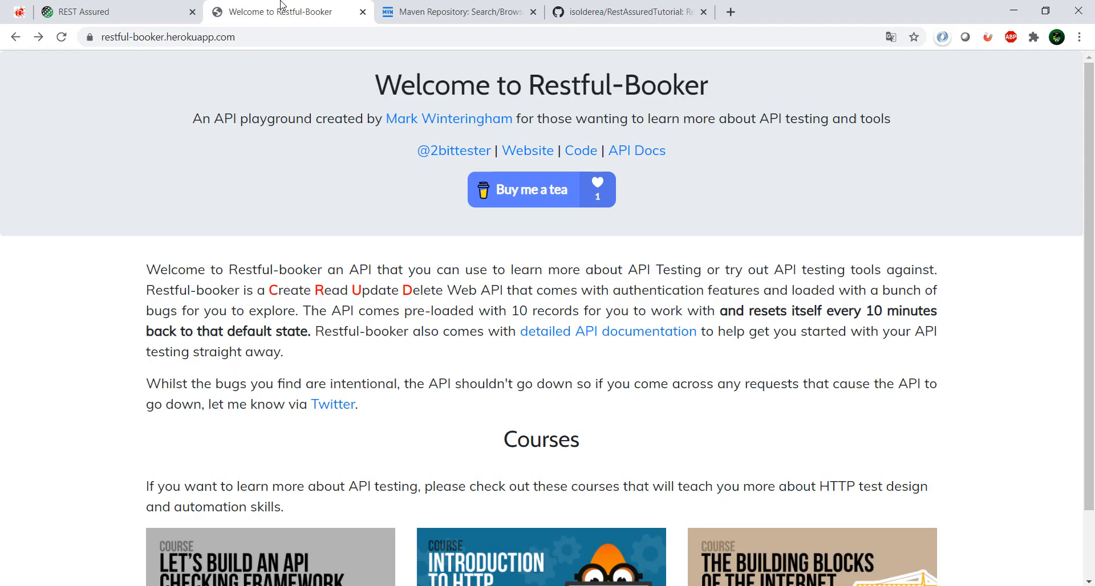
mouse_move(448, 117)
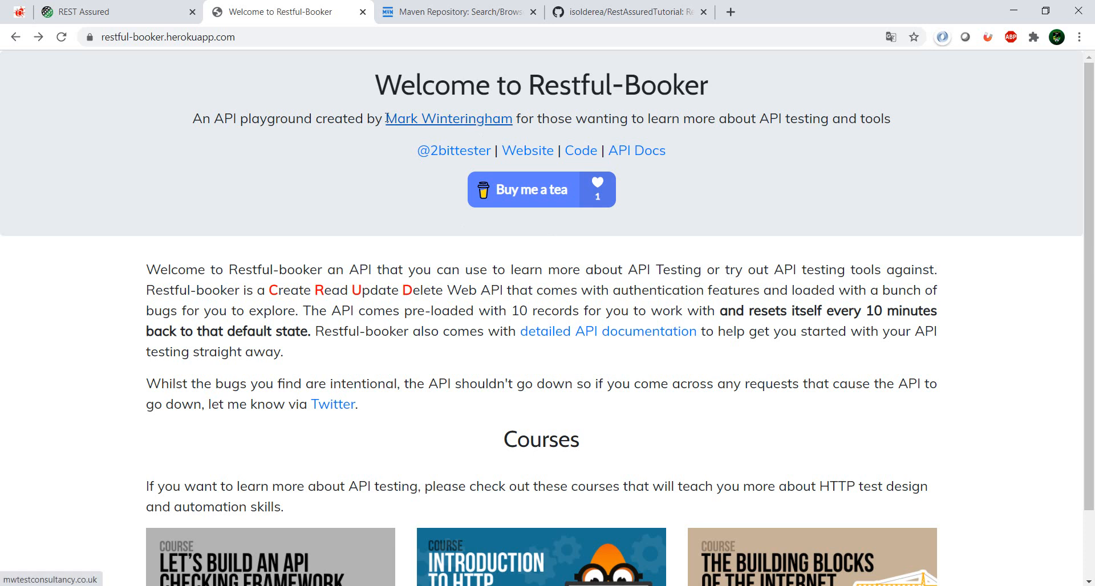
mouse_move(542, 305)
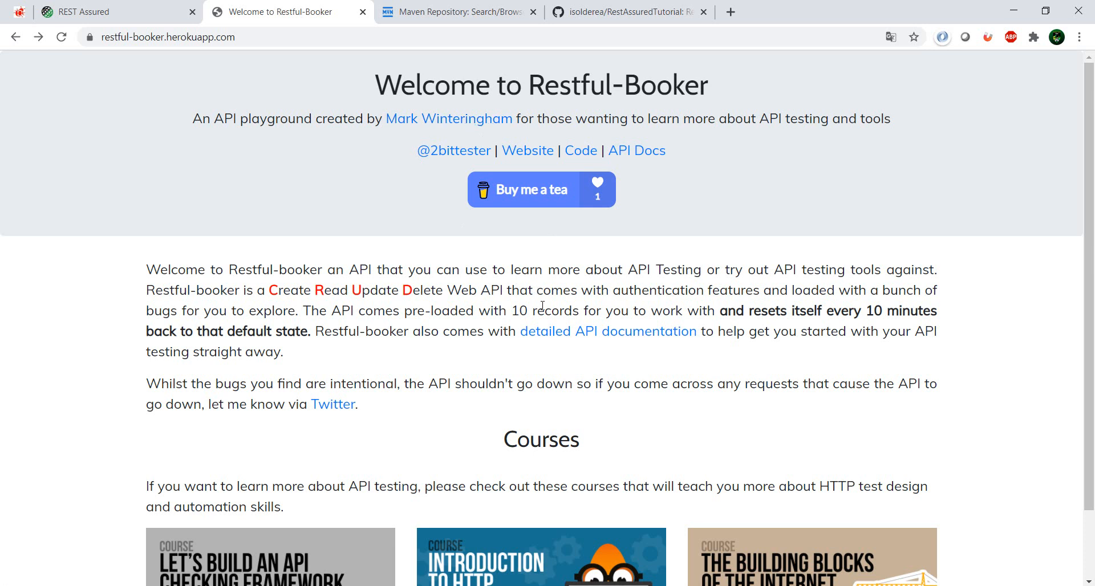
mouse_move(391, 131)
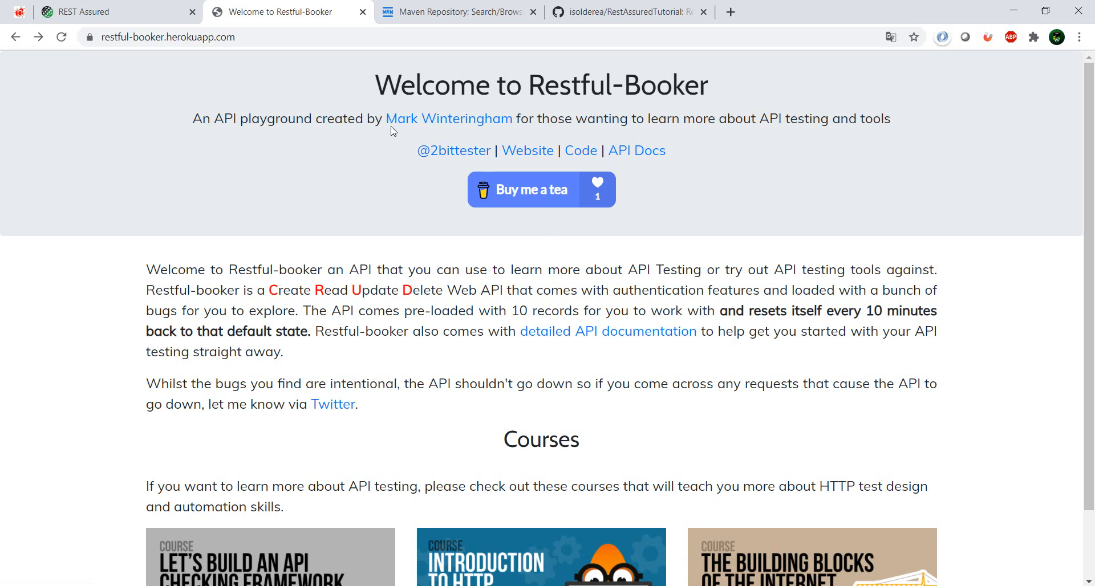
mouse_move(531, 276)
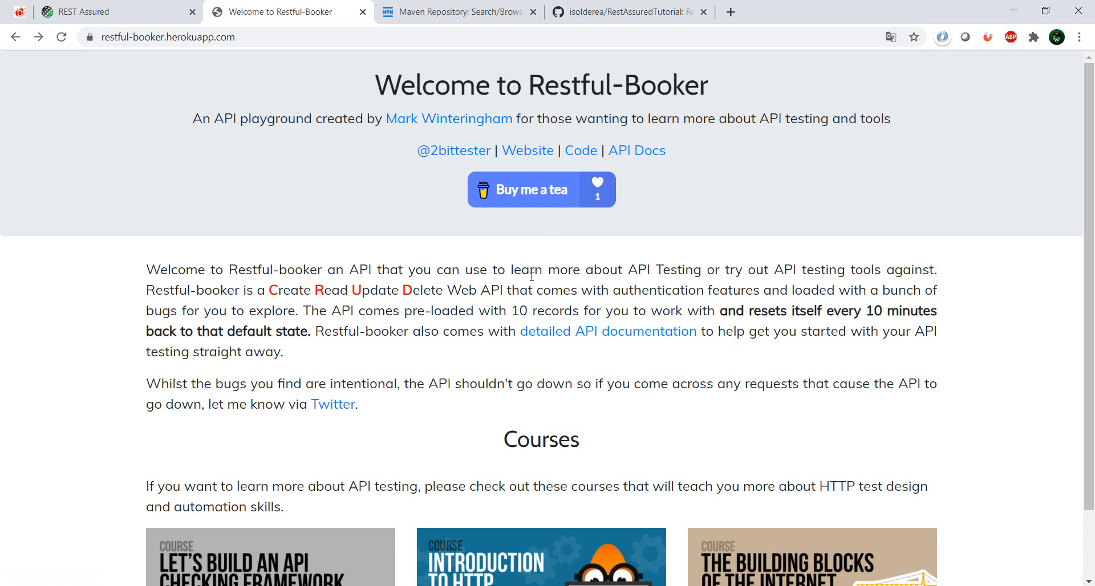
scroll(down, 3)
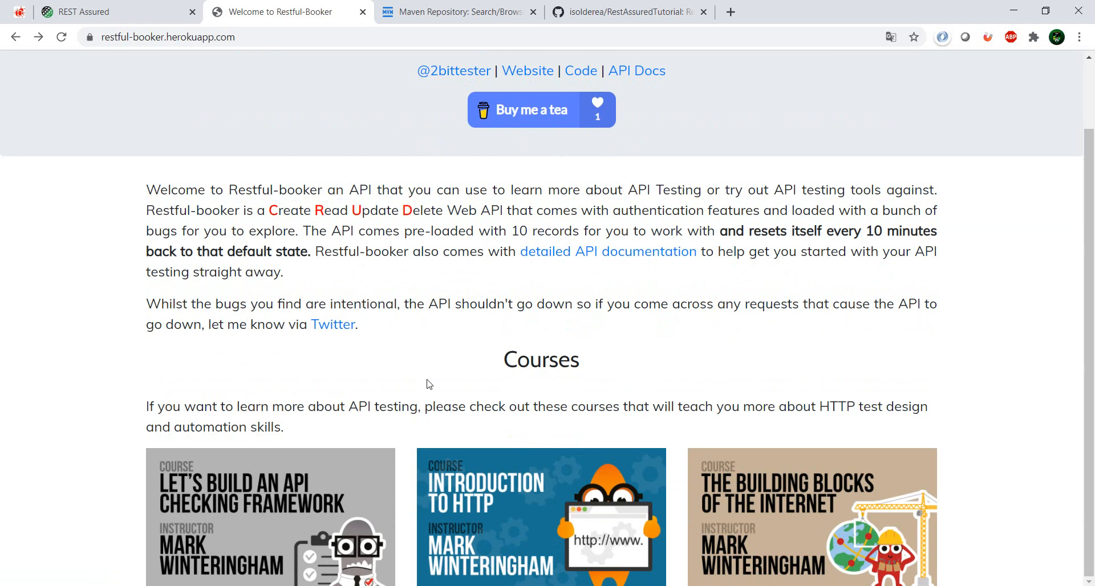
scroll(up, 3)
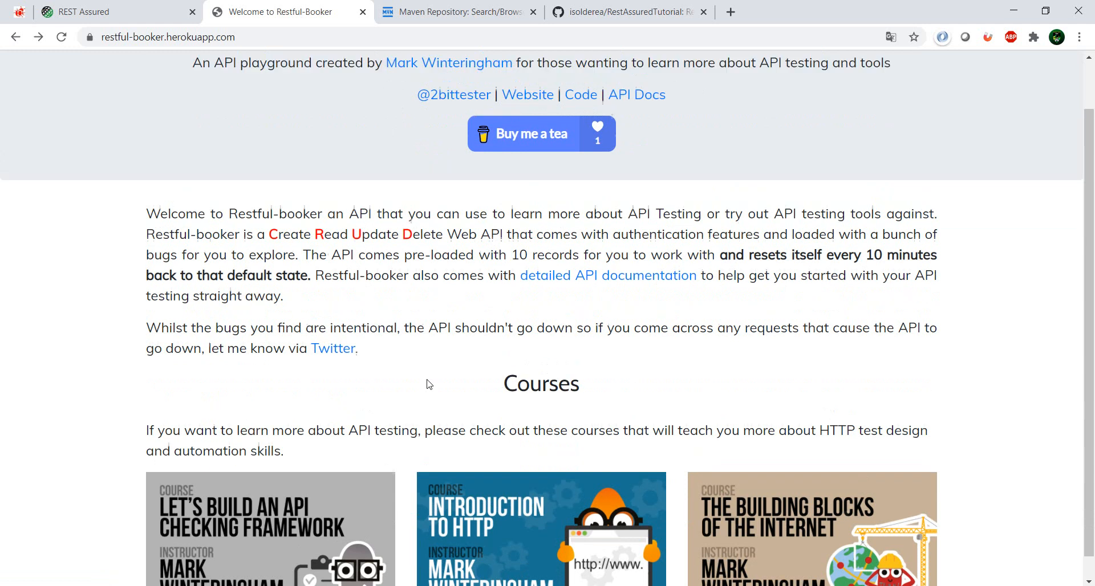
scroll(up, 3)
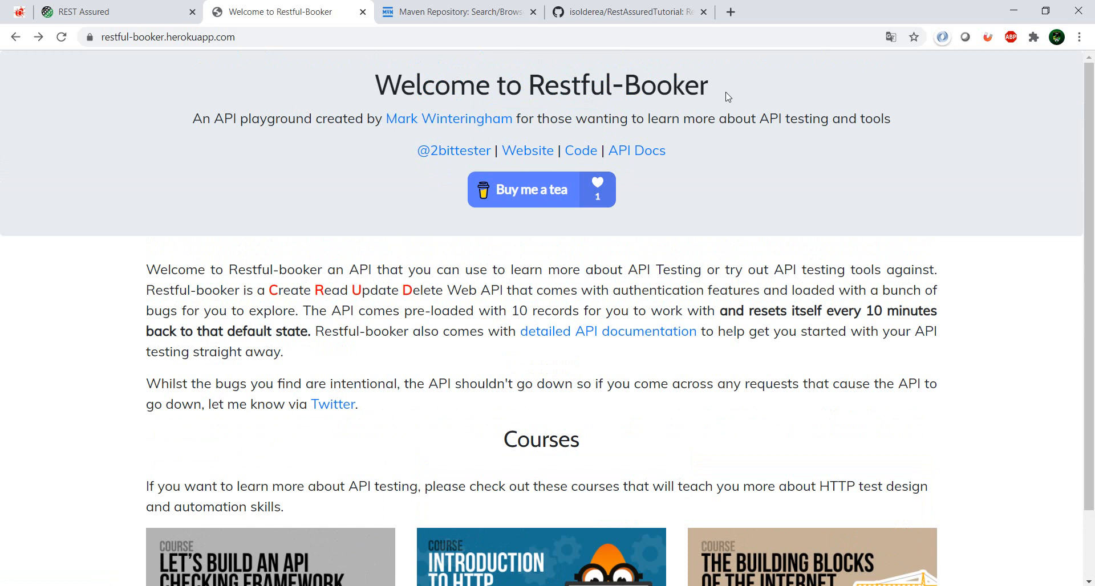
mouse_move(754, 314)
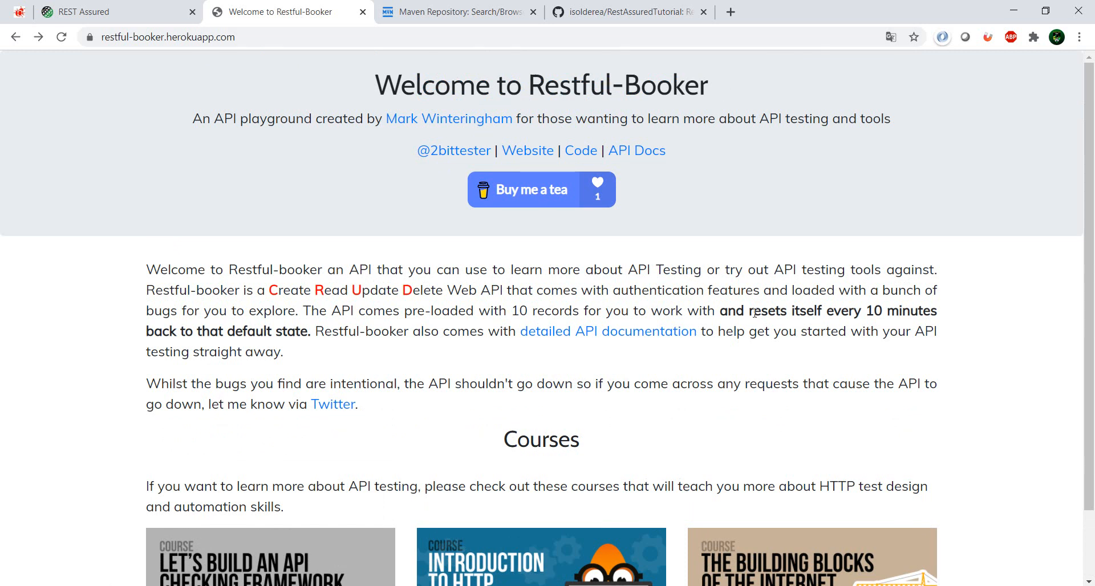
Step: Highlight the phrase Create Read Update Delete in the API description, then clear the highlight
double_click(285, 291)
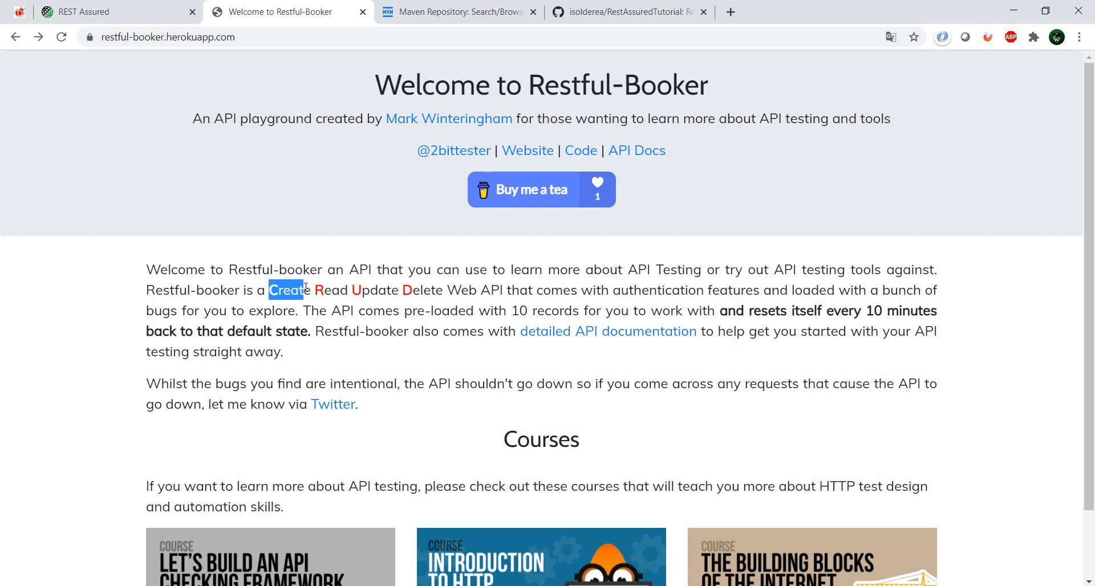
drag(270, 290, 444, 290)
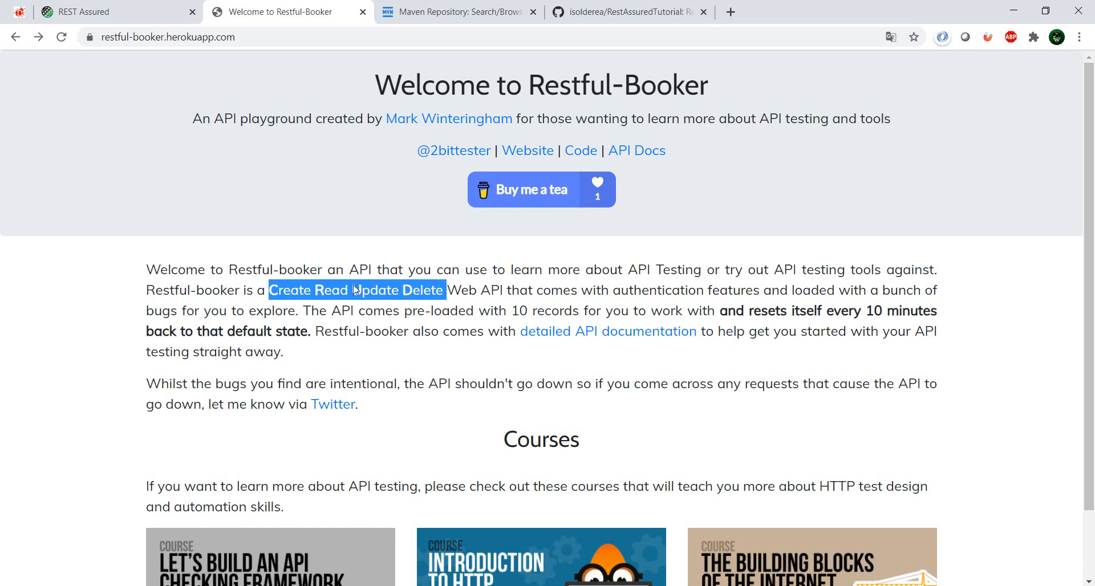
click(450, 356)
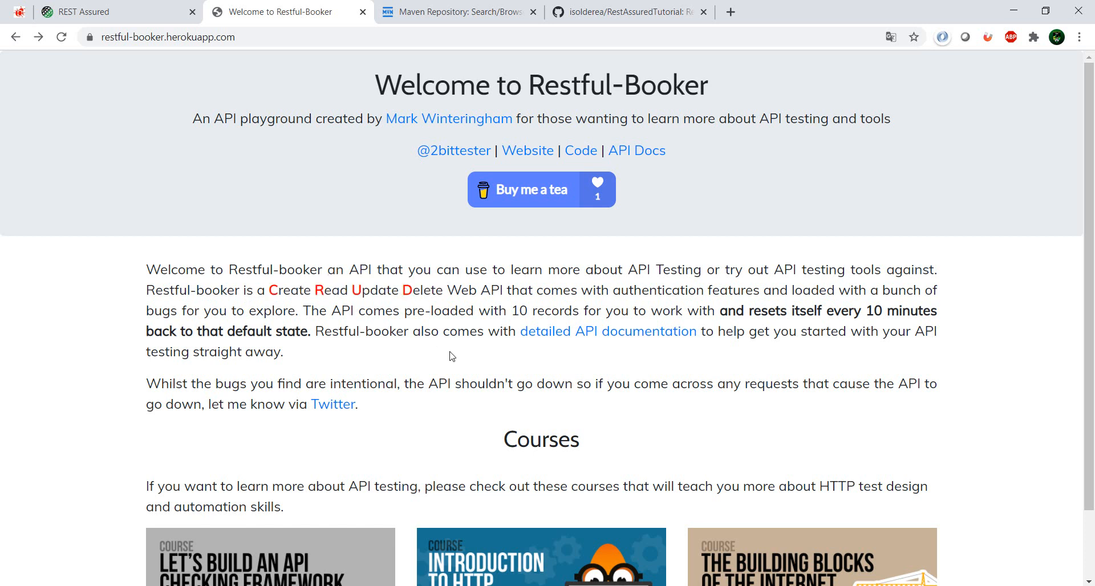
mouse_move(651, 309)
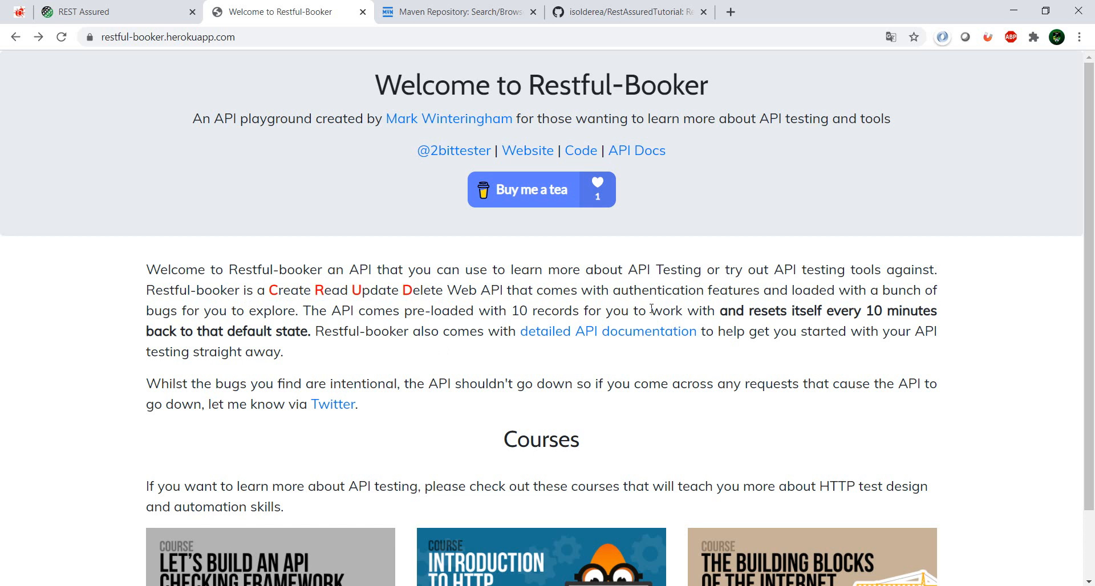
mouse_move(988, 329)
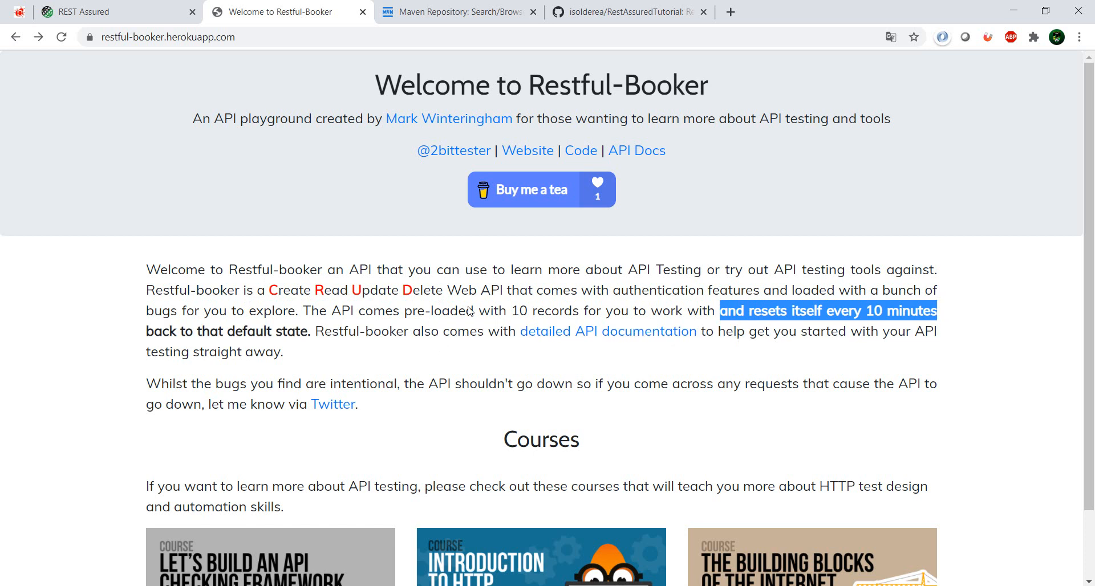
mouse_move(520, 363)
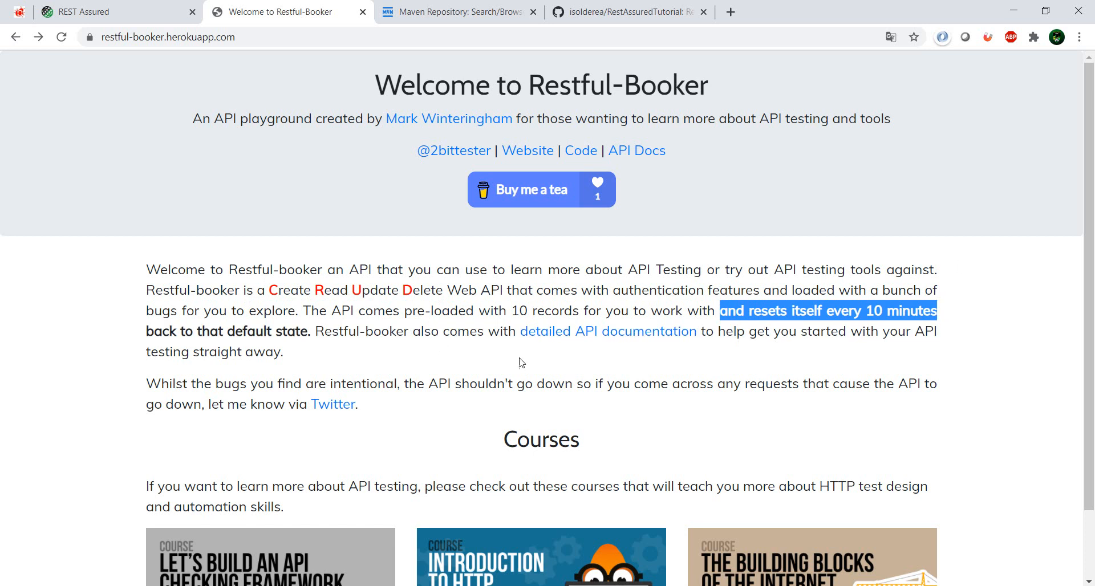
mouse_move(608, 331)
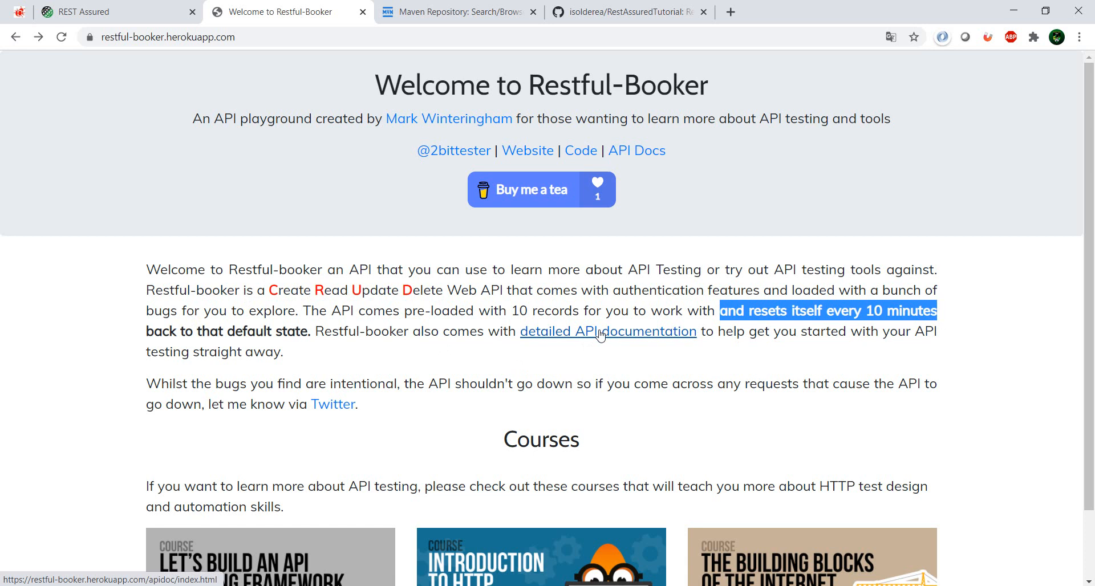
click(608, 332)
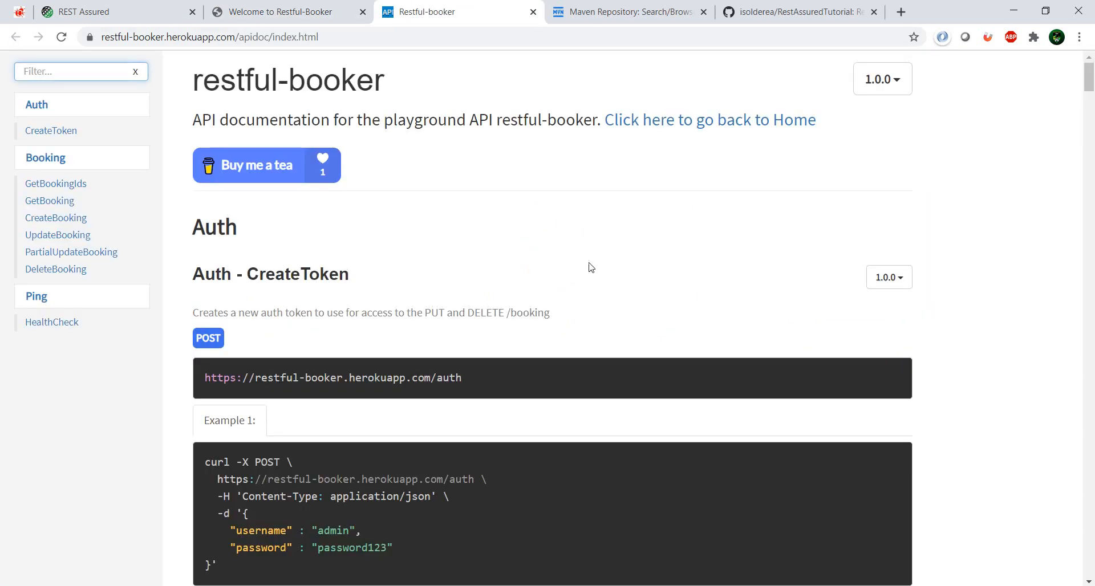
scroll(down, 3)
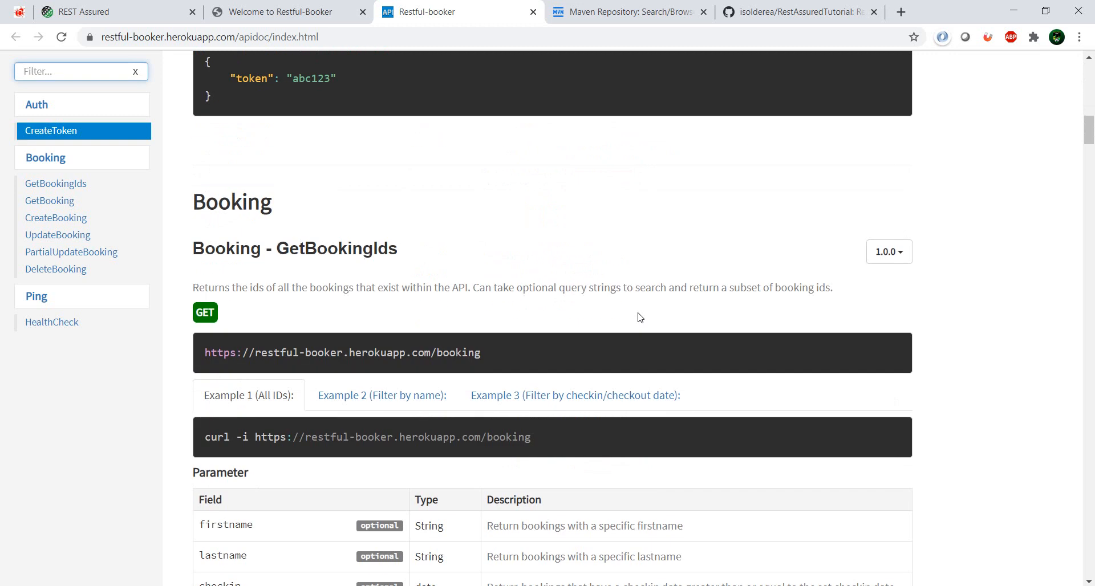
scroll(up, 3)
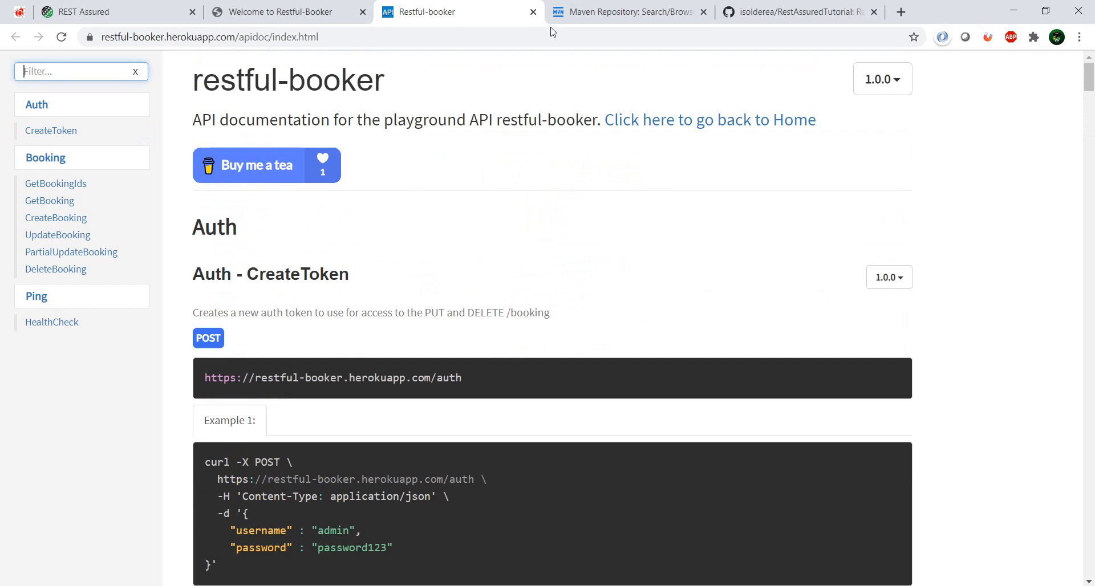
click(533, 12)
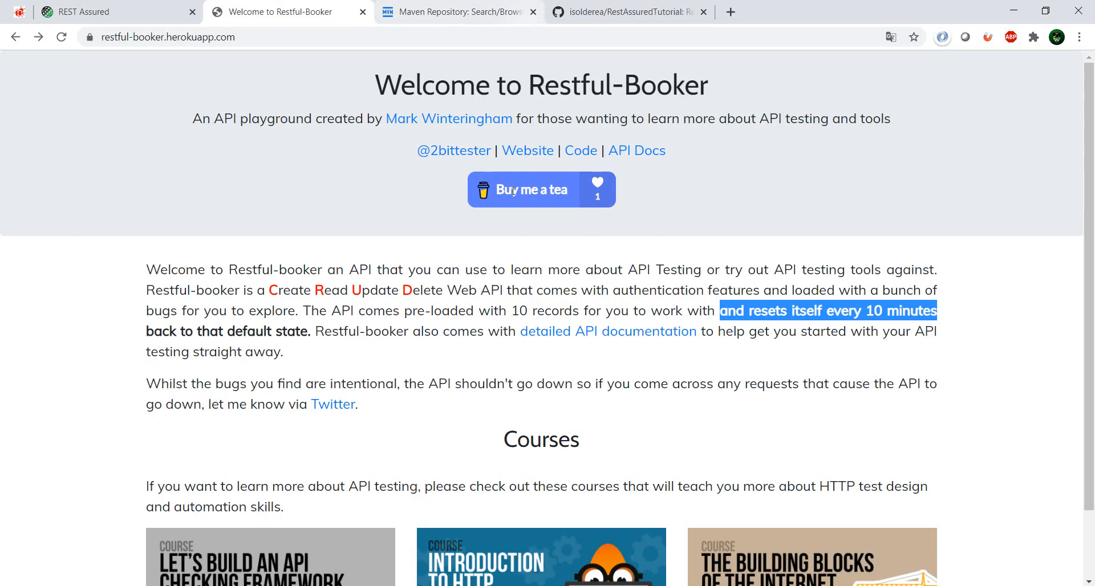
Step: View the MVN Repository home page, then return to the REST Assured intro and scroll to its usage example
click(458, 11)
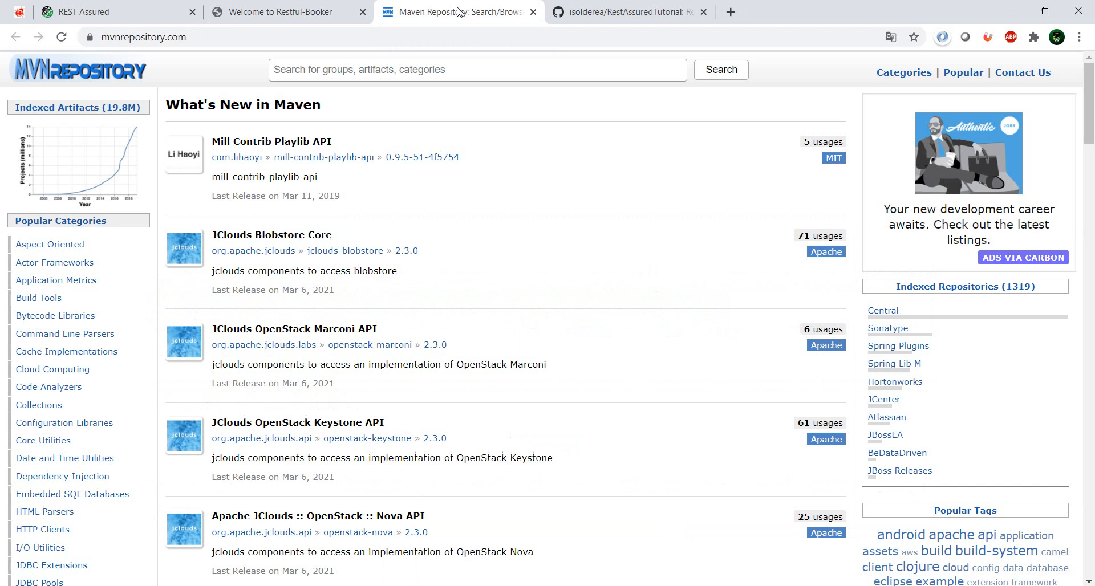
mouse_move(534, 247)
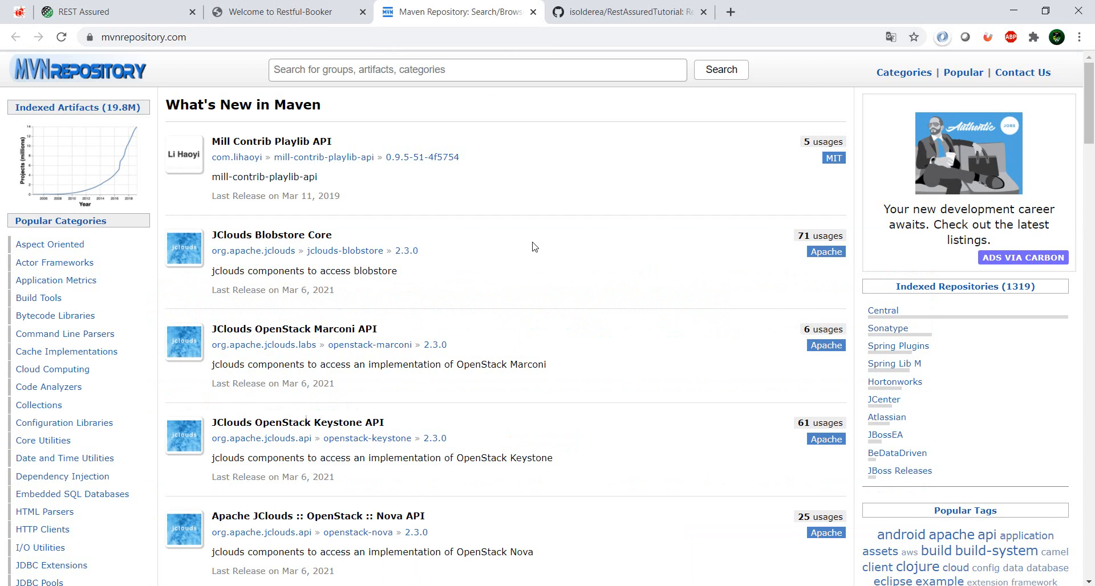
click(105, 11)
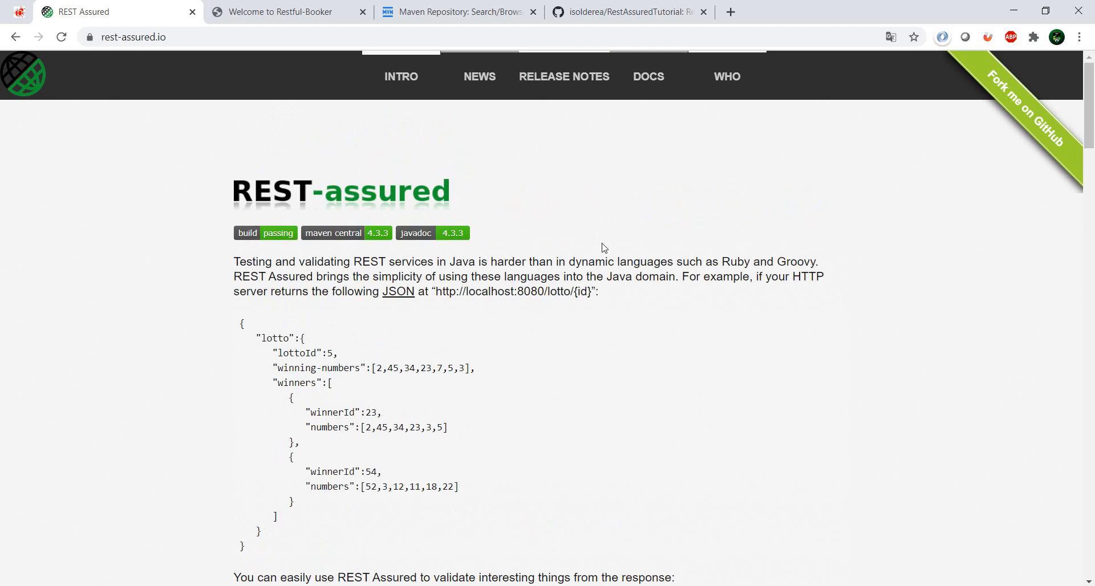
scroll(down, 3)
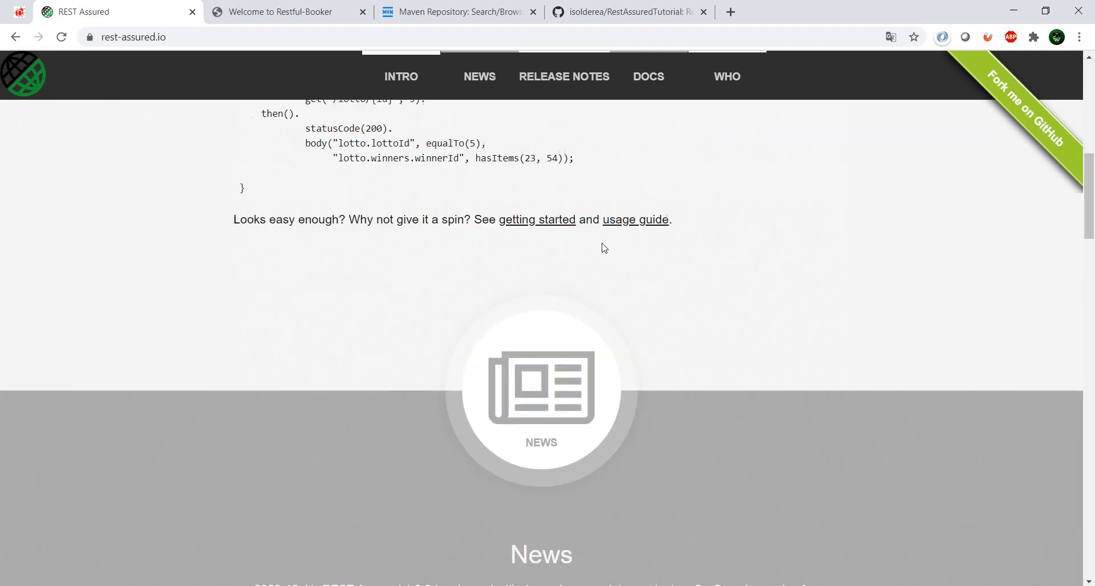
Step: Reach the GitHub Getting Started wiki's Maven snippet for rest-assured 4.3.3 and select the artifactId text
click(538, 219)
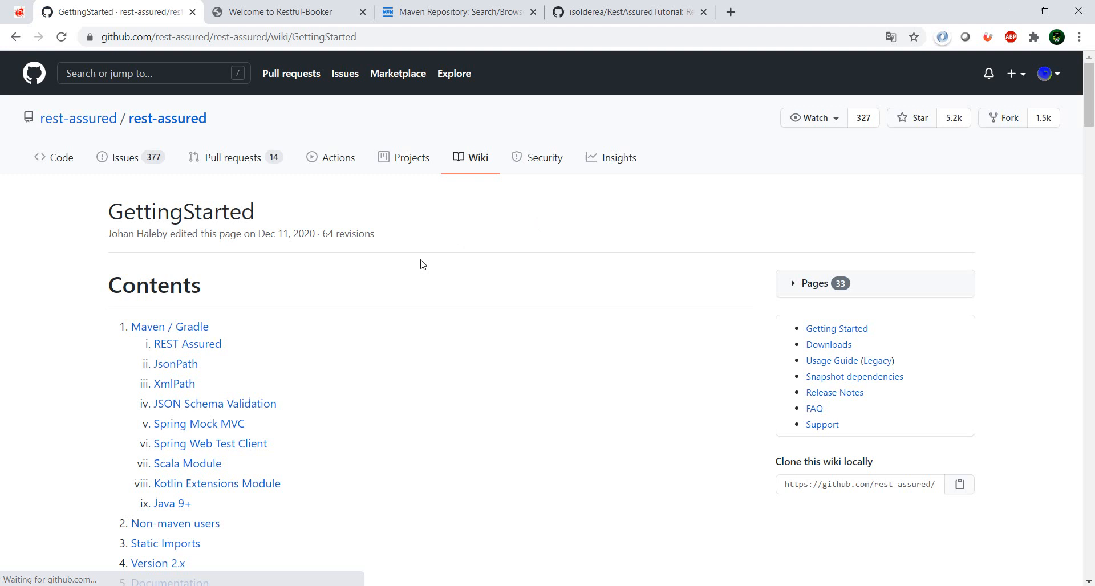
click(169, 326)
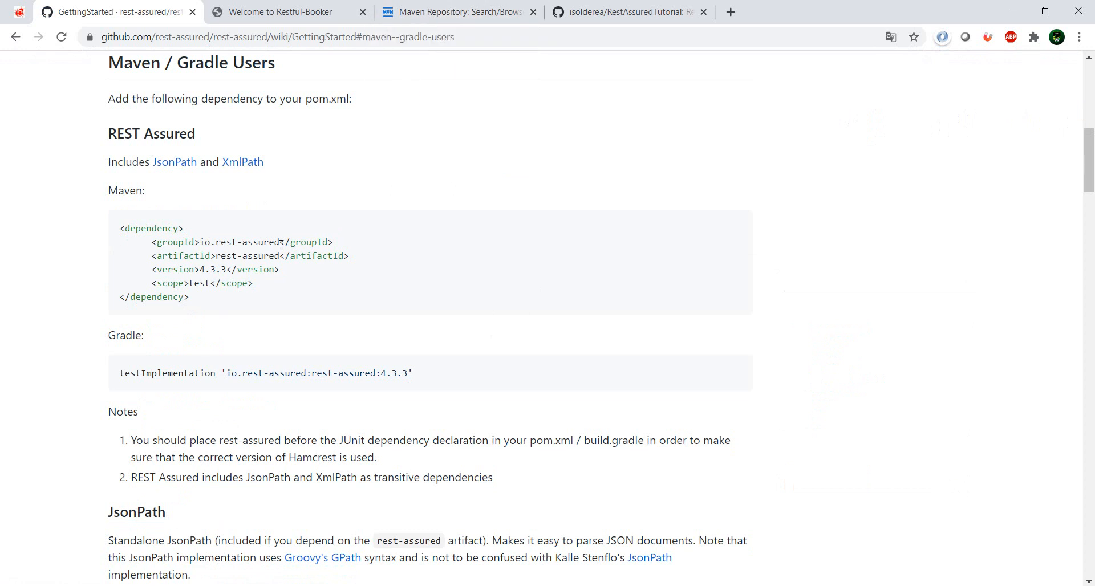
double_click(258, 256)
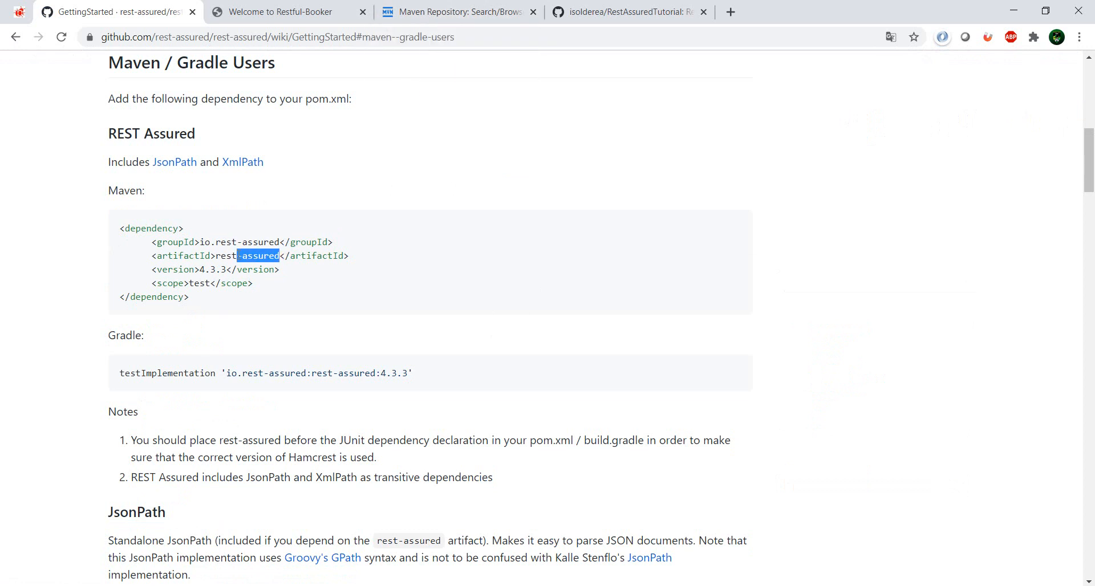
Step: Search MVN Repository for rest-assured and view the io.rest-assured artifact's version 4.3.3 entry
click(458, 11)
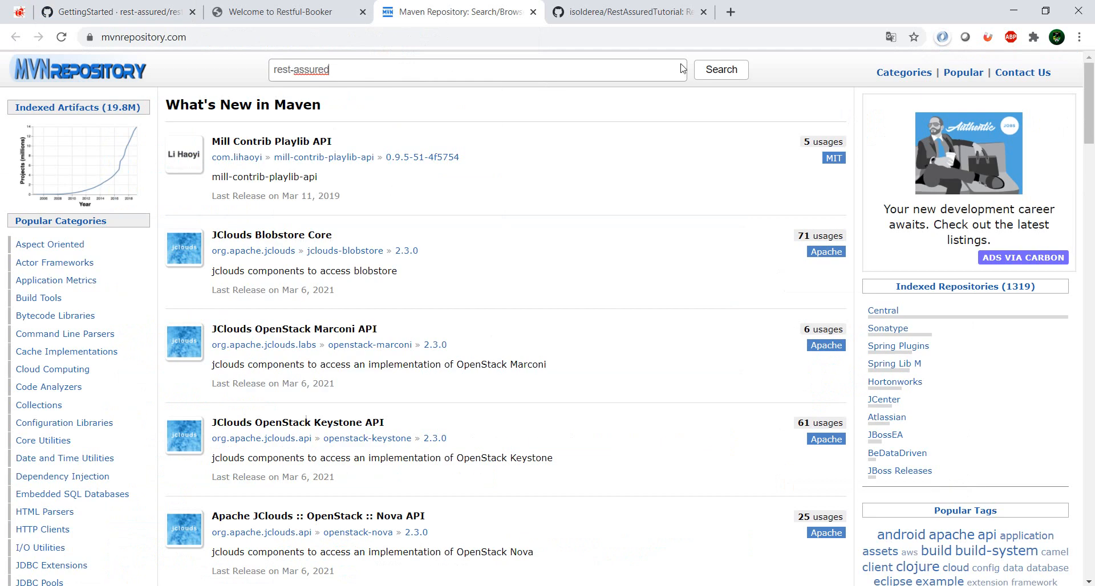
click(720, 70)
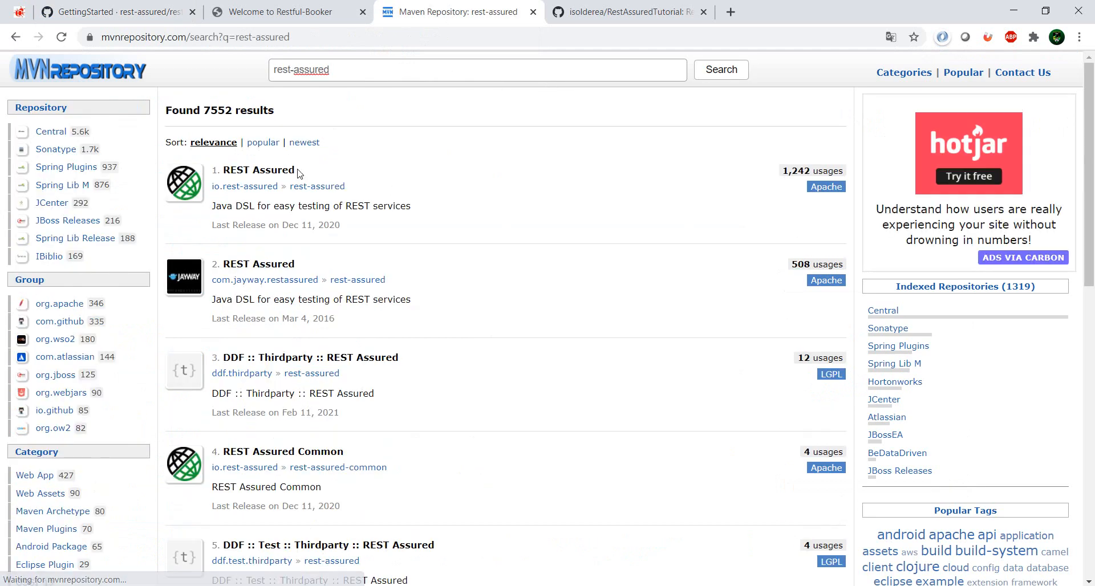
click(258, 170)
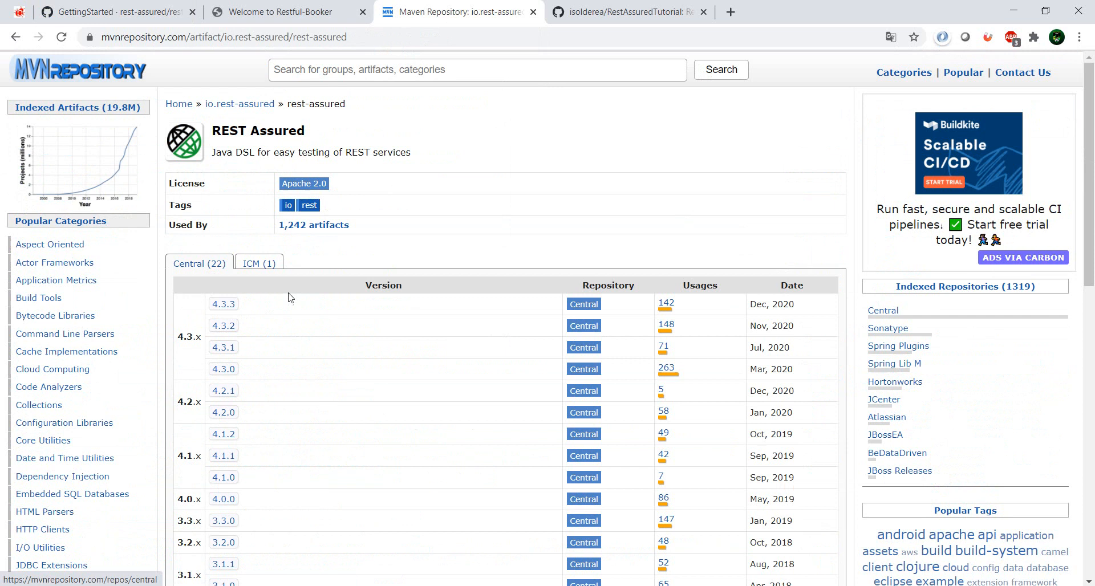
click(223, 303)
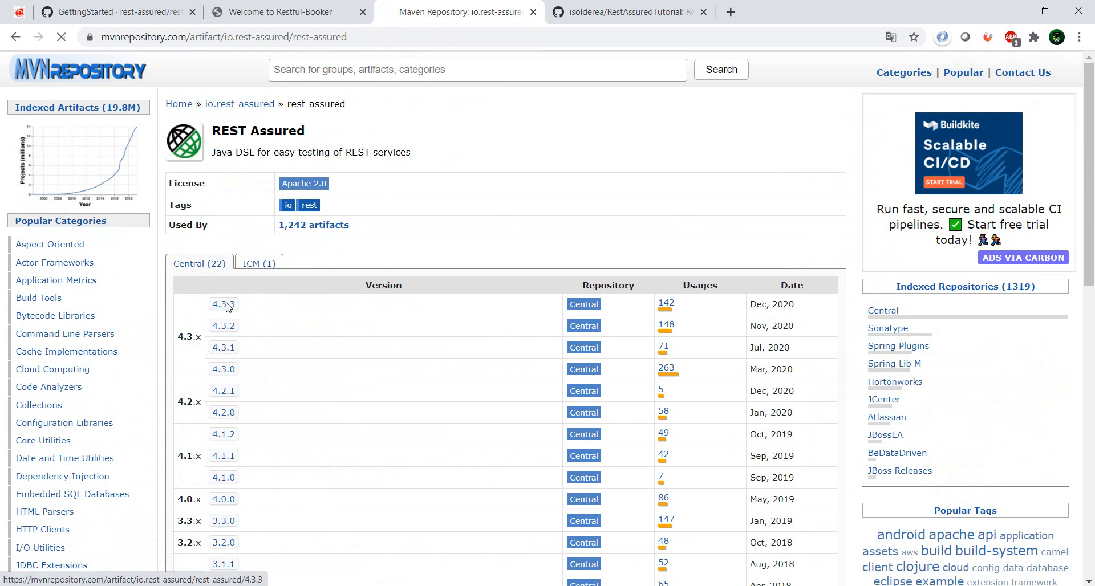
click(223, 304)
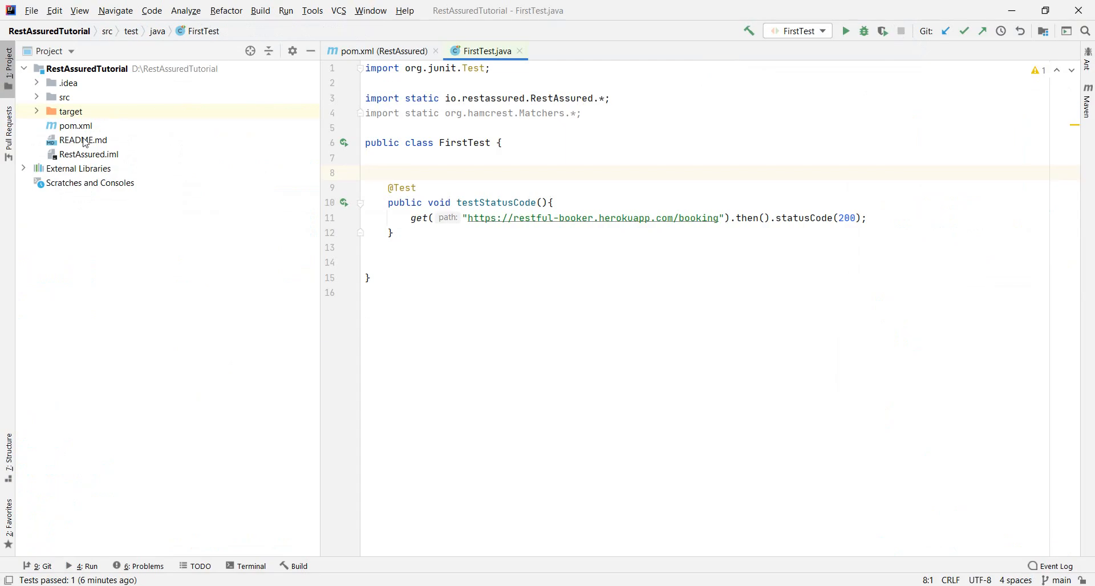
Step: Review pom.xml dependencies: rest-assured, json-path, xml-path 4.3.3, hamcrest 2.2, testng 7.3.0
click(382, 51)
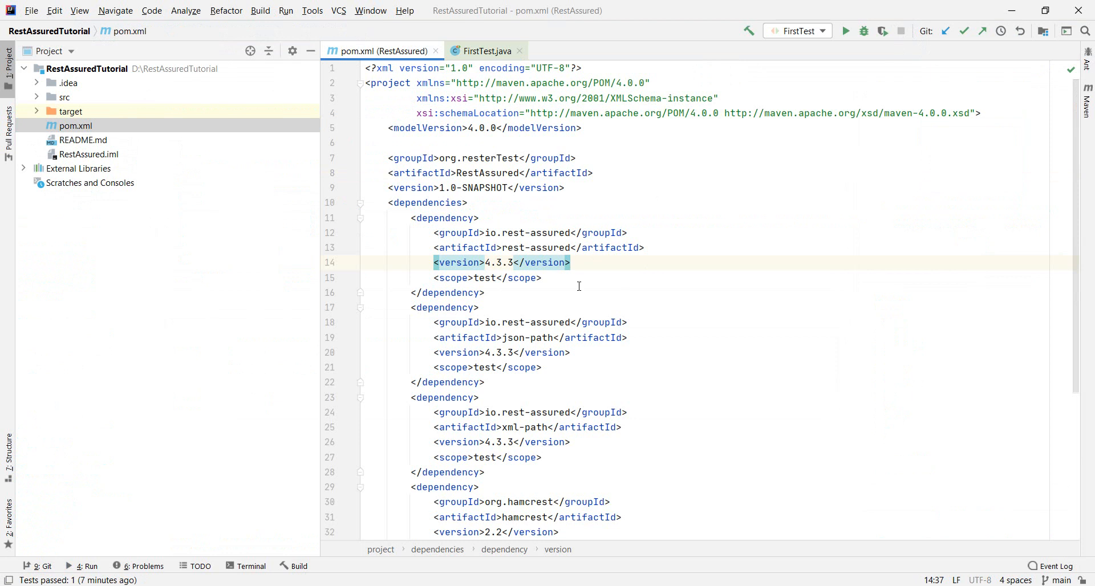
mouse_move(673, 273)
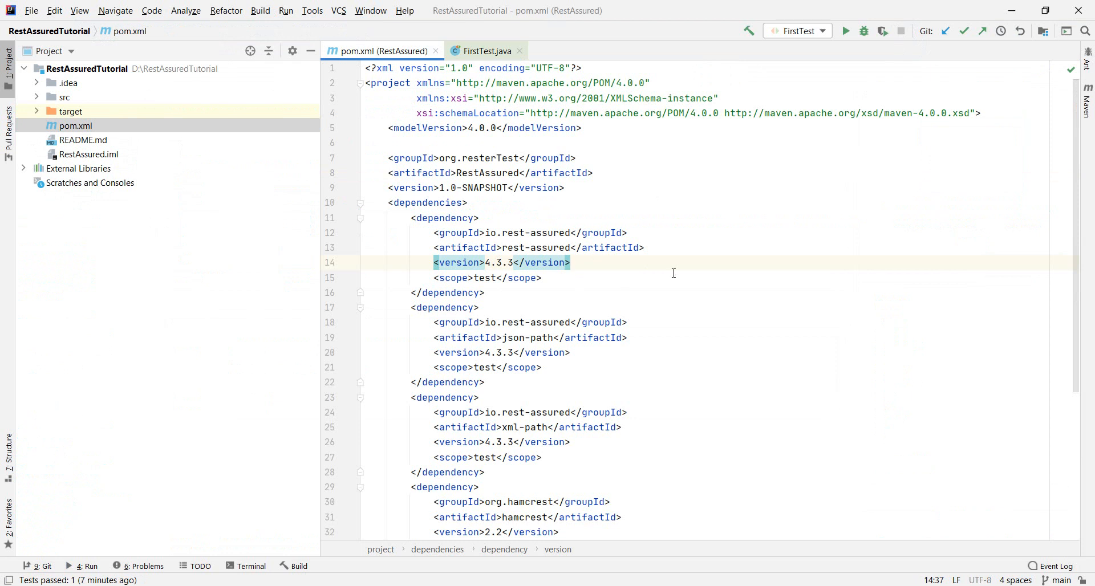
mouse_move(613, 242)
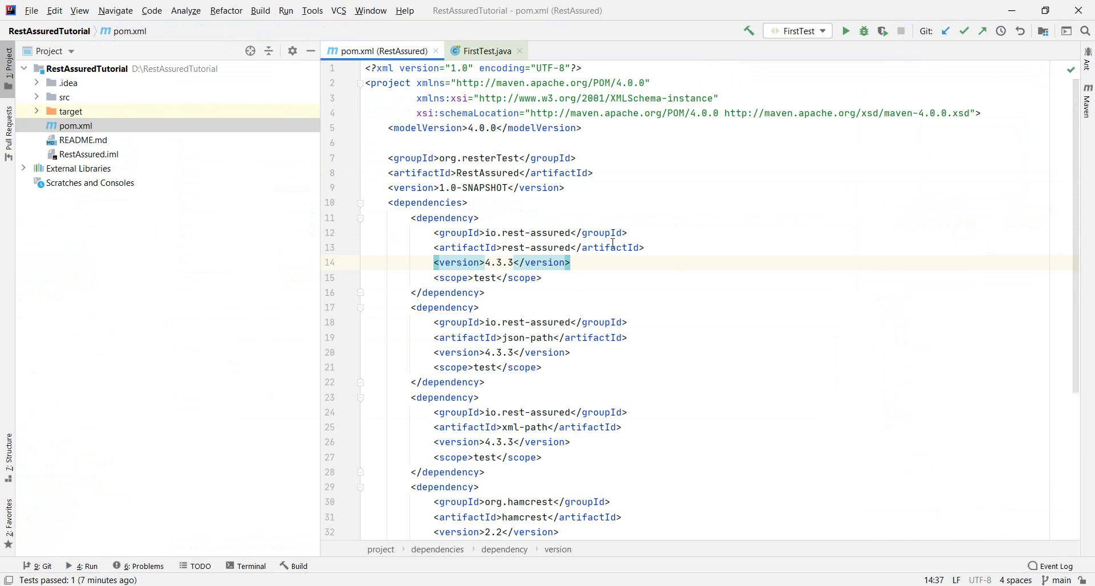
scroll(down, 3)
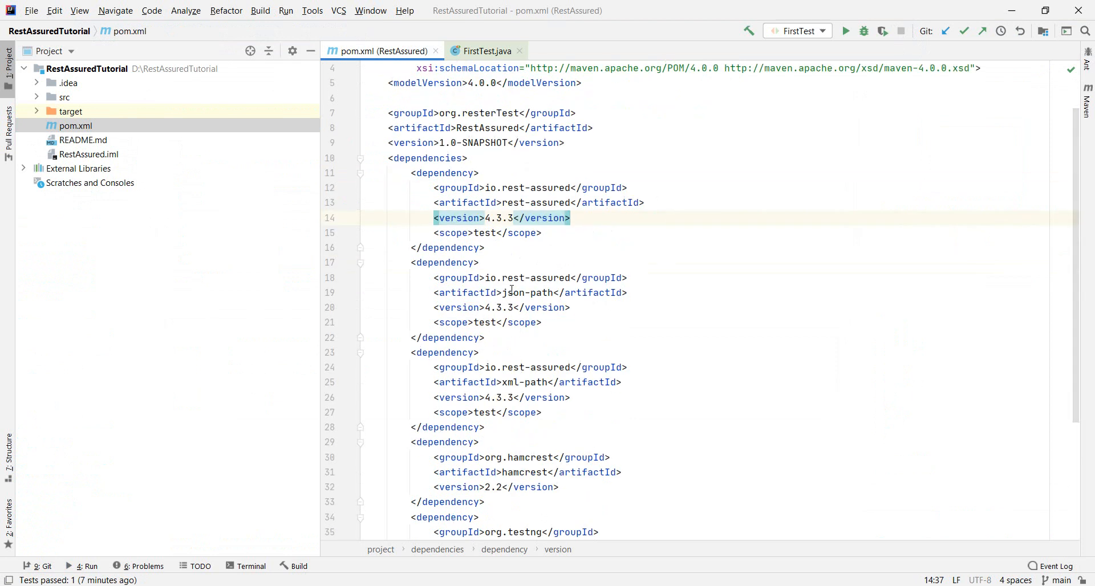
scroll(down, 3)
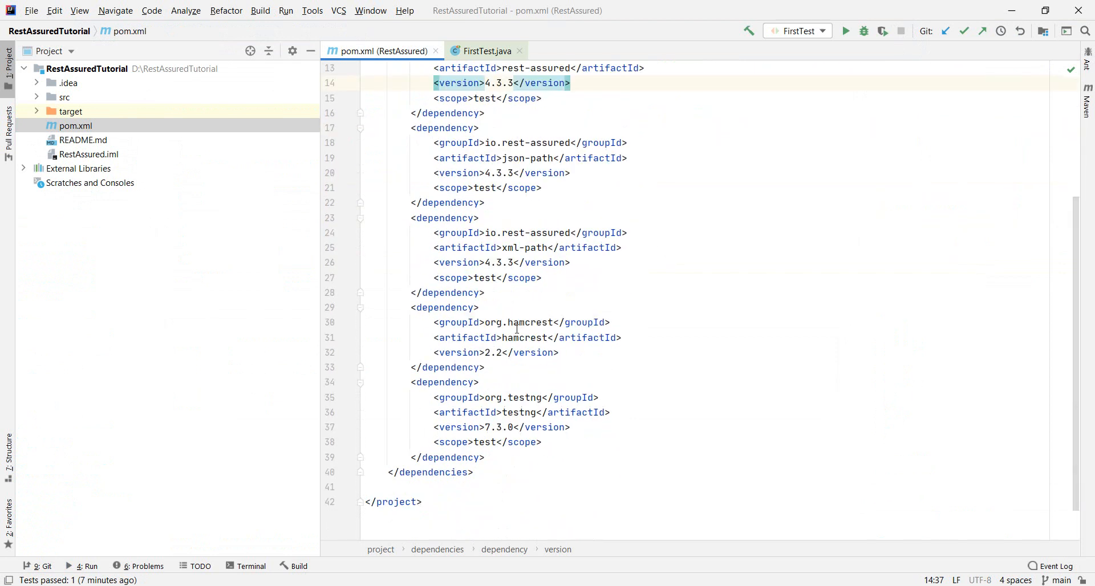
mouse_move(608, 299)
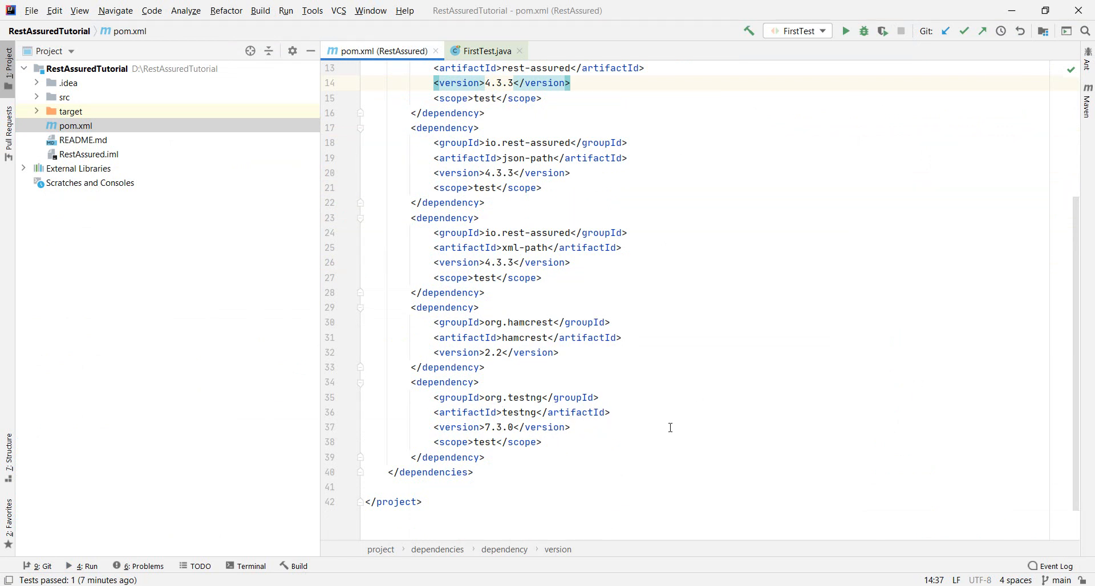
mouse_move(813, 291)
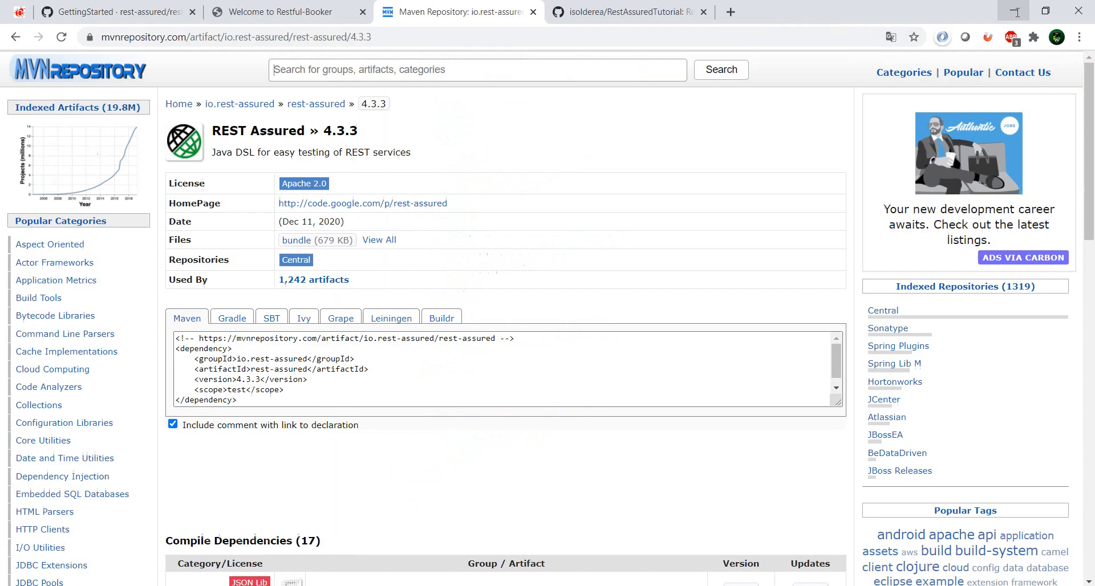
Step: Bring up the RestAssuredTutorial GitHub repository page and scroll to its top
click(626, 12)
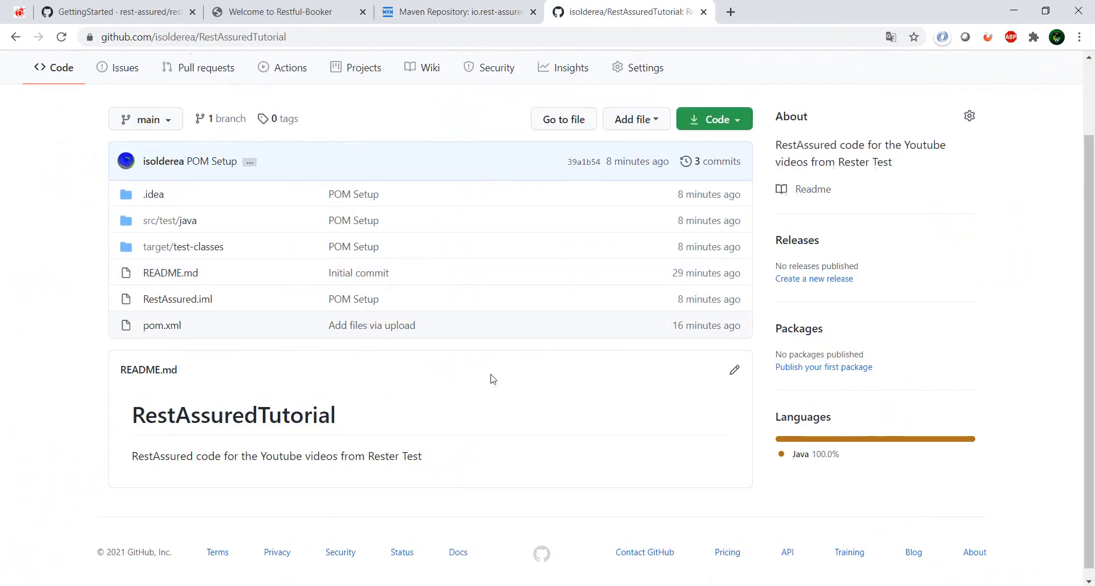
scroll(up, 3)
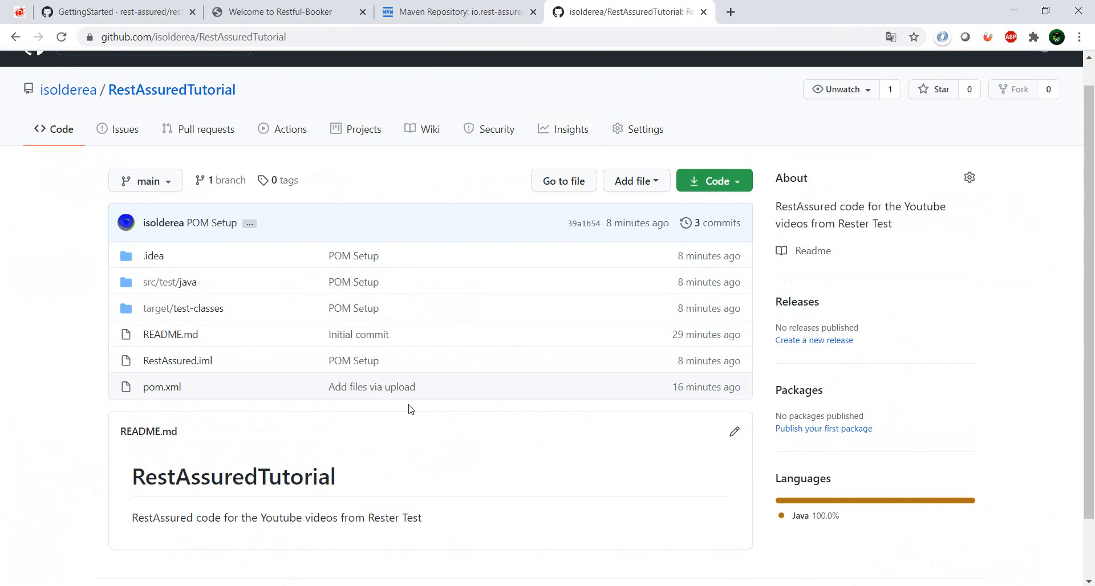
mouse_move(533, 456)
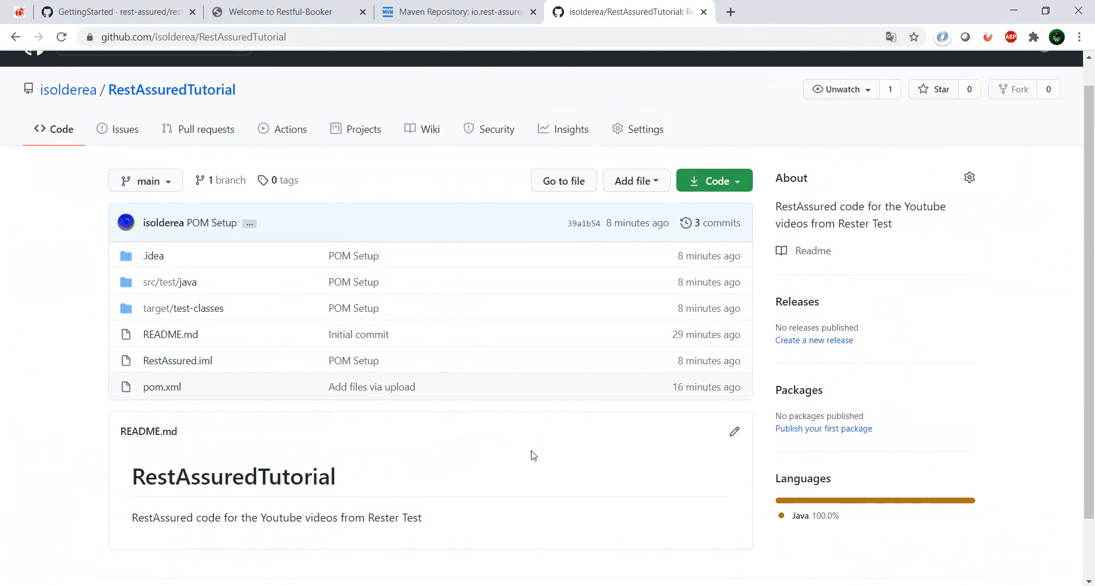
mouse_move(515, 482)
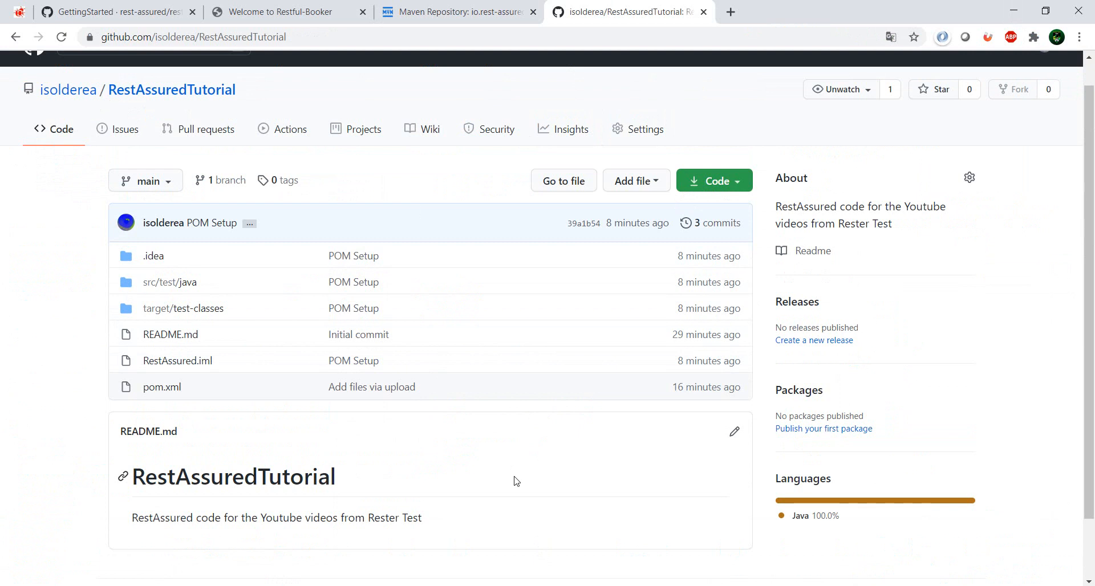
mouse_move(89, 376)
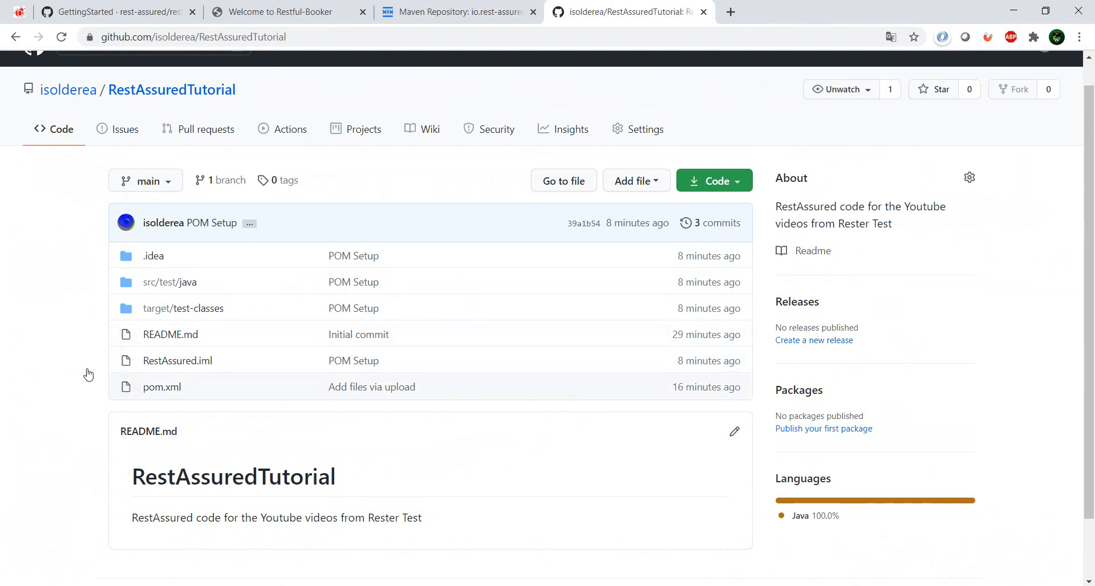
mouse_move(799, 284)
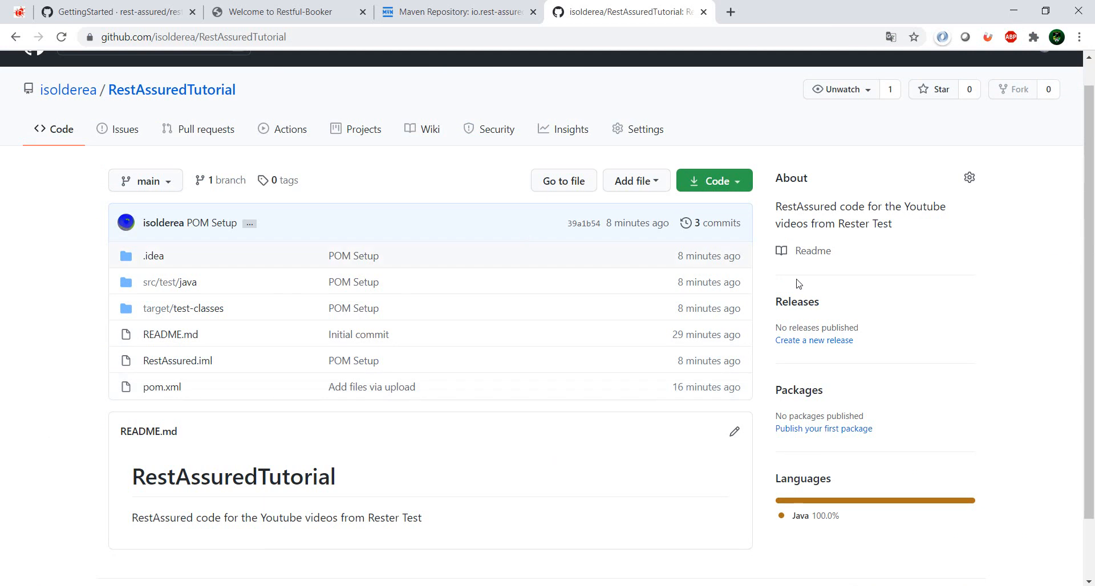
mouse_move(559, 438)
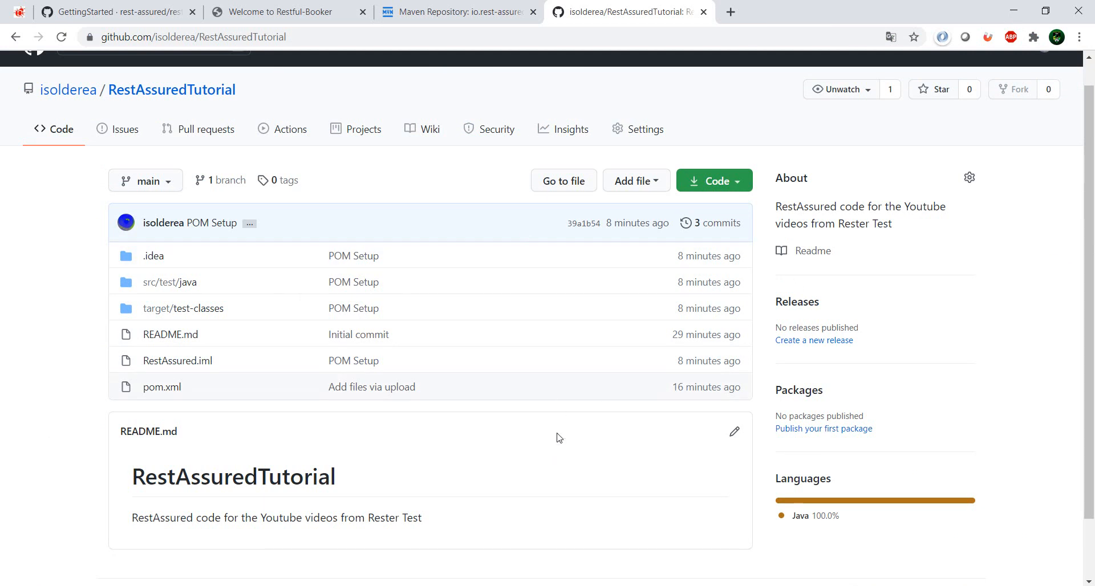
mouse_move(565, 425)
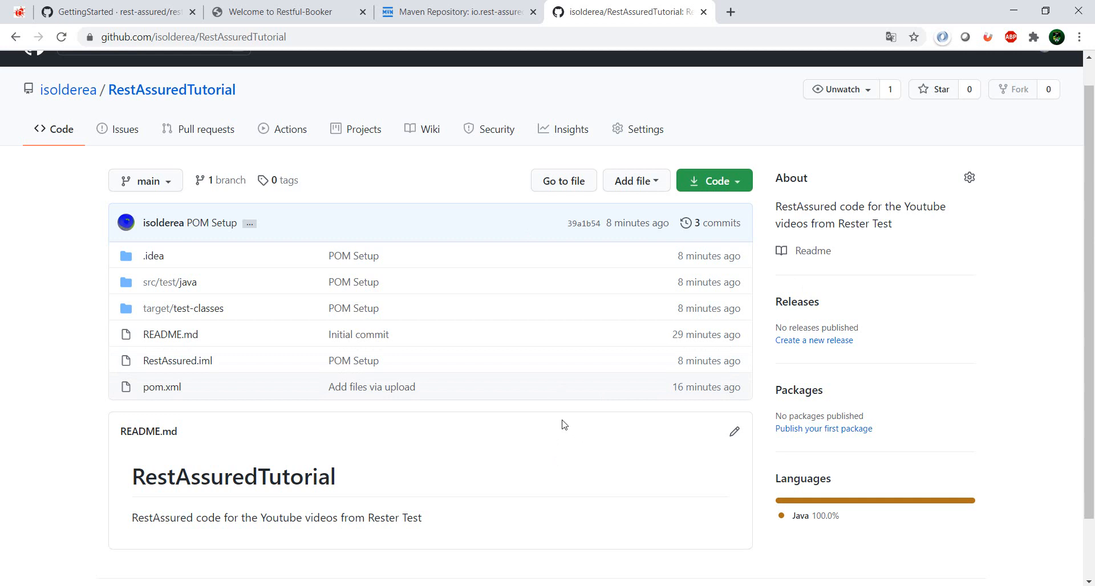
mouse_move(507, 435)
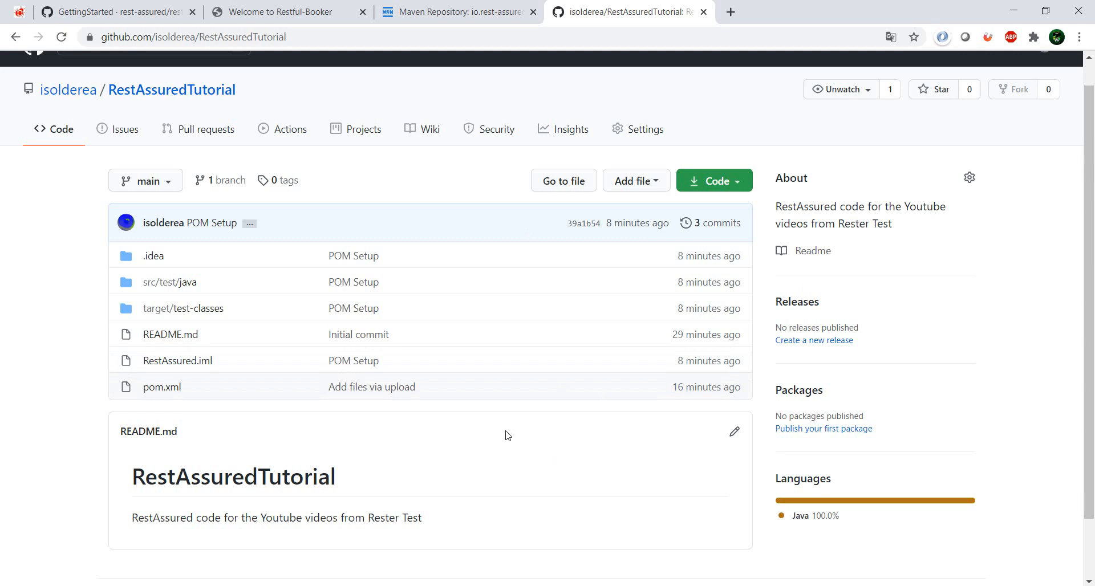
mouse_move(504, 431)
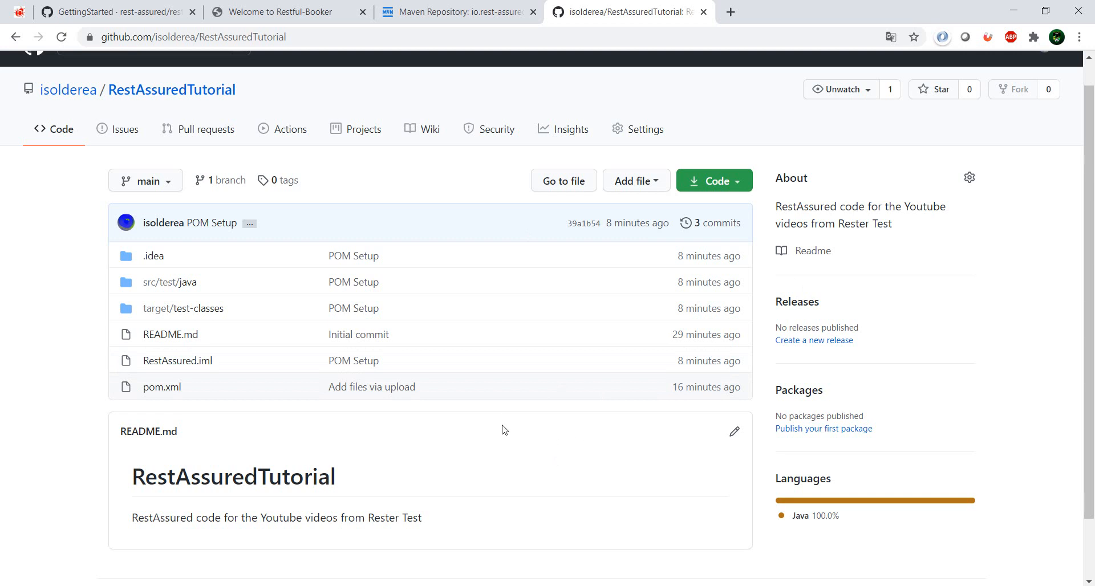
mouse_move(437, 534)
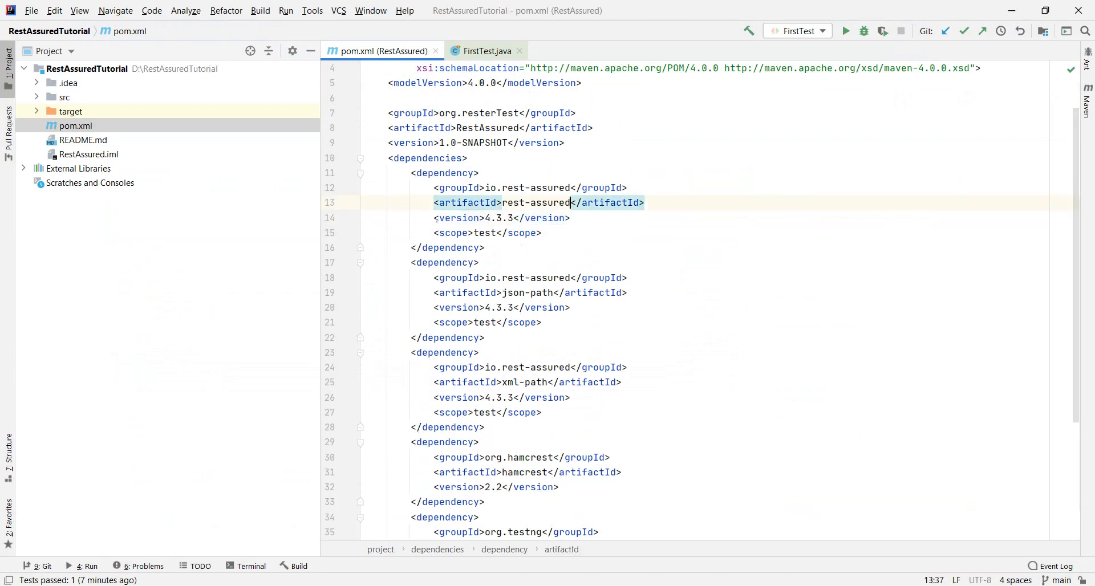
text(3)
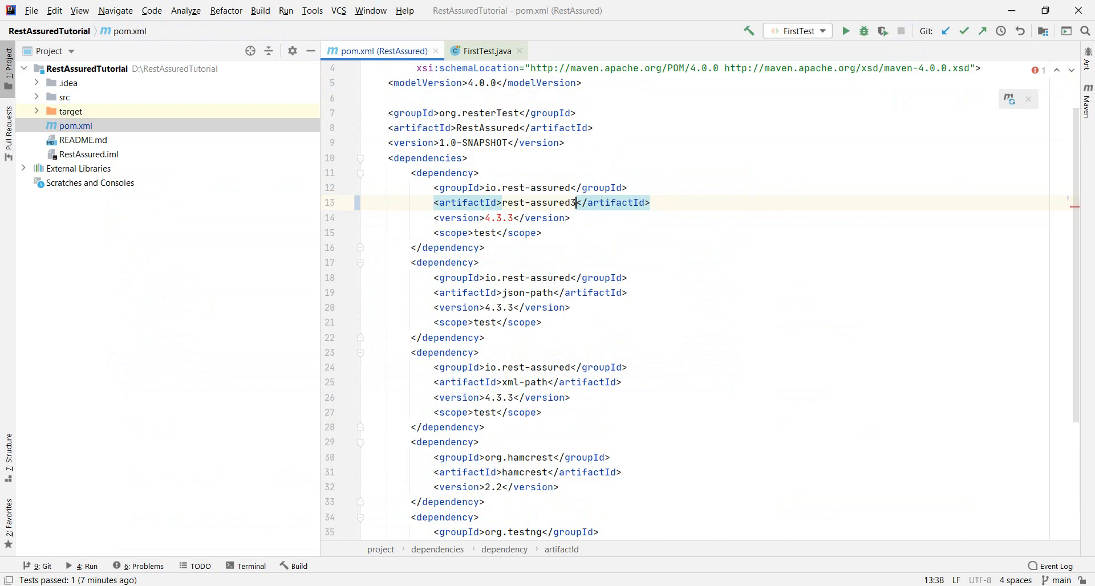
key(Backspace)
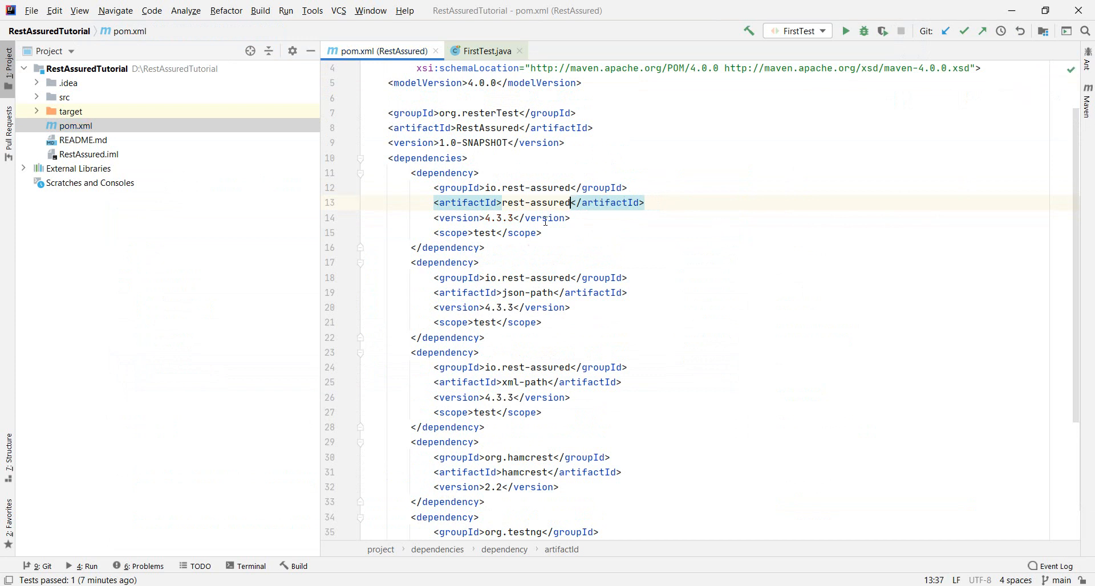
text(124124)
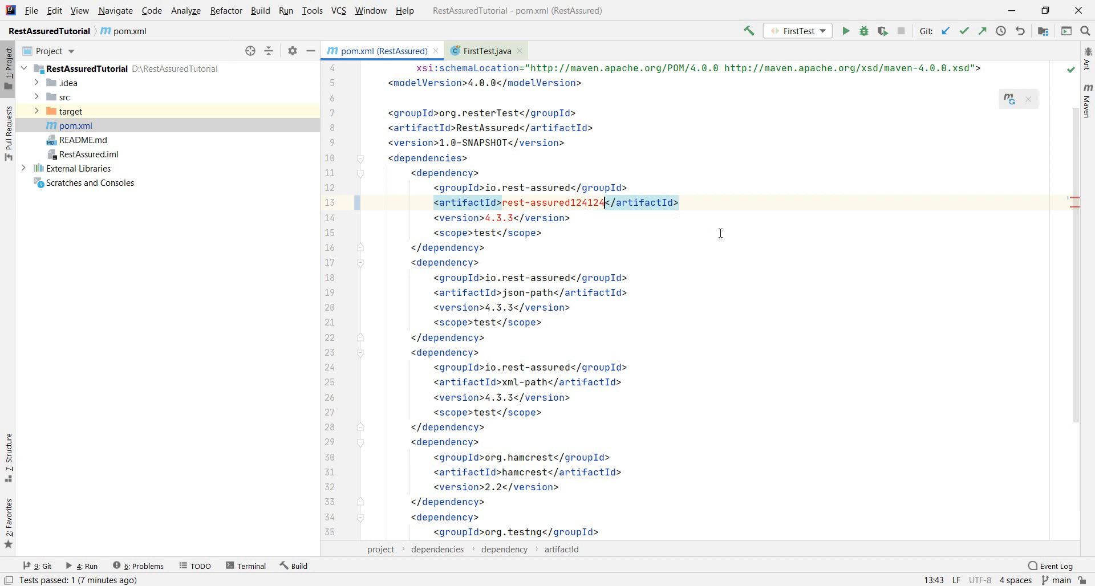
mouse_move(1010, 98)
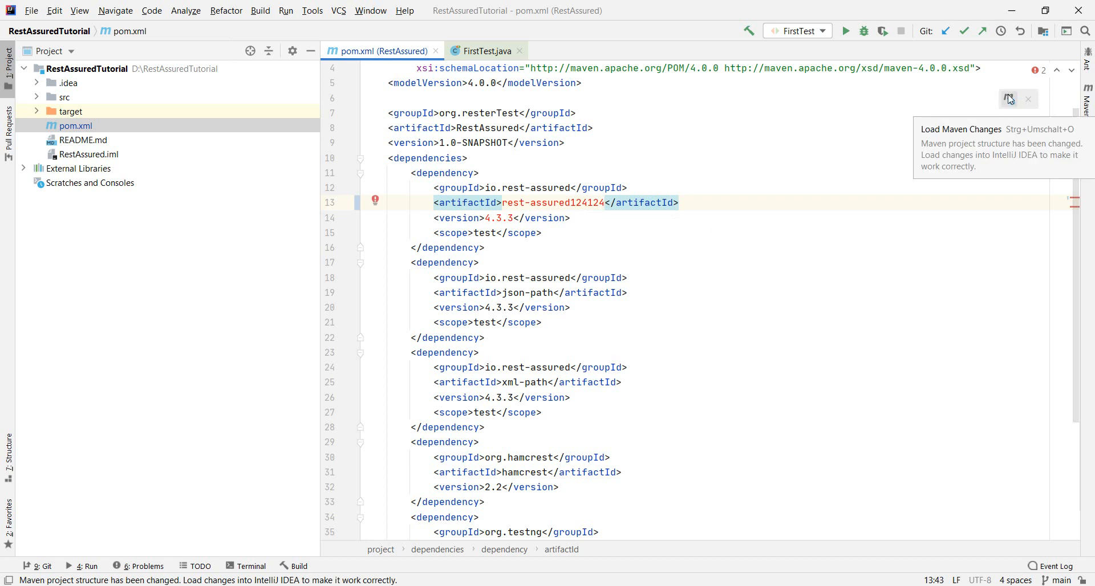
mouse_move(1090, 122)
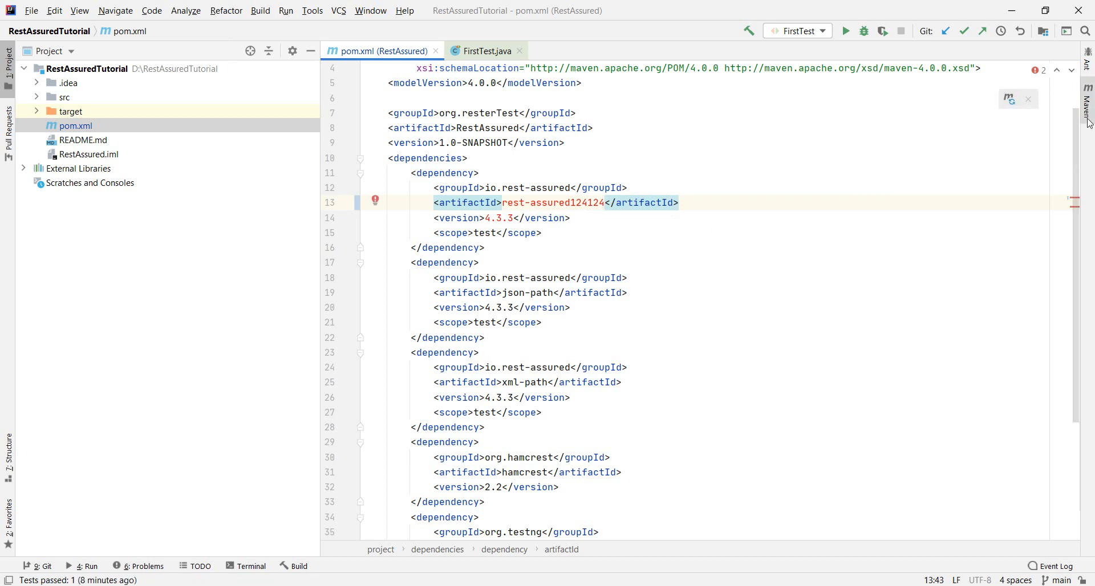
click(1087, 108)
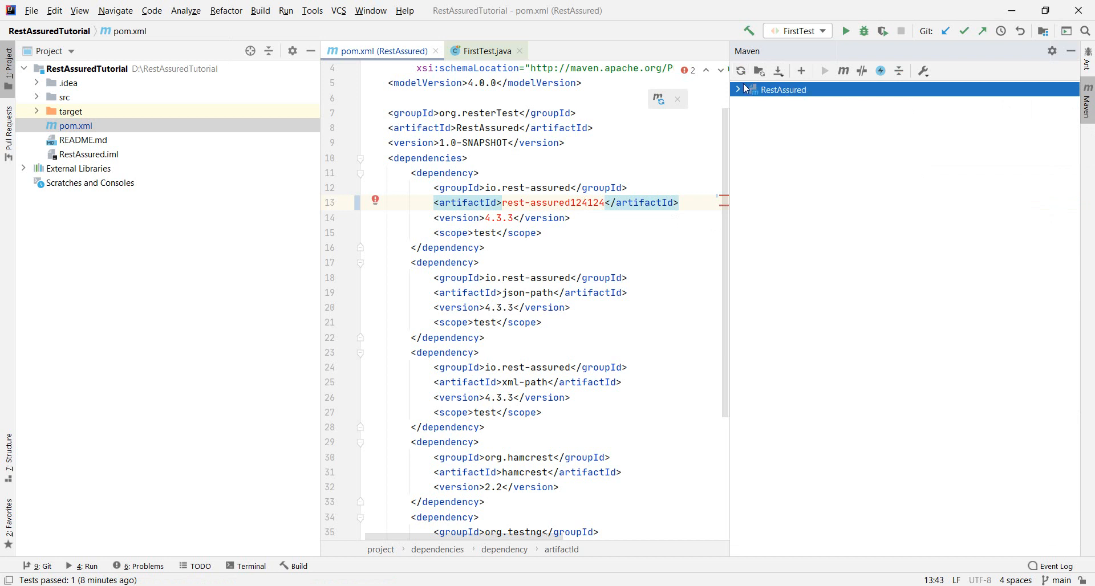
mouse_move(780, 70)
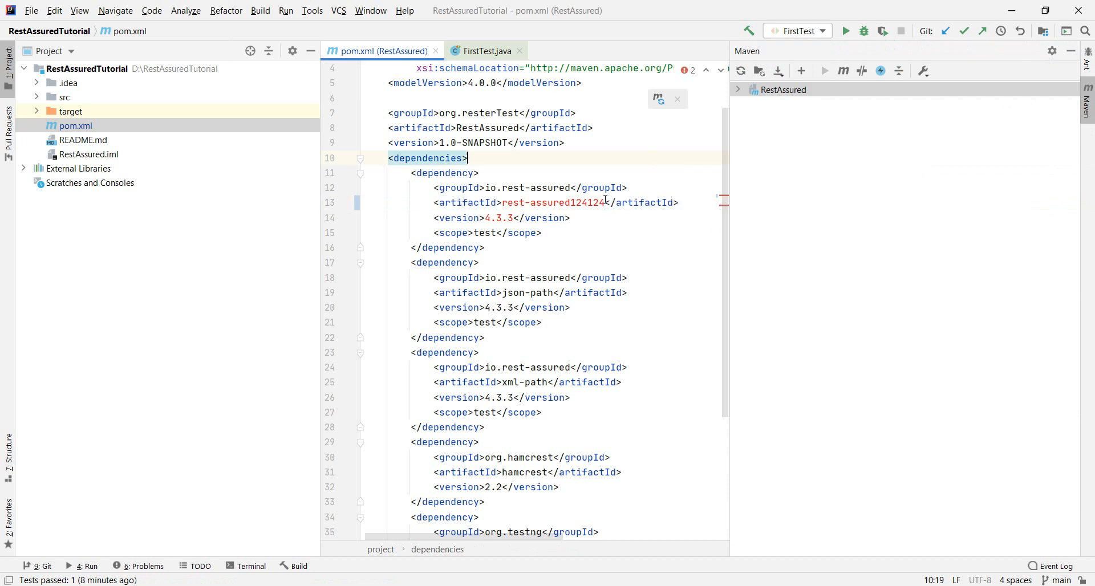
key(Backspace)
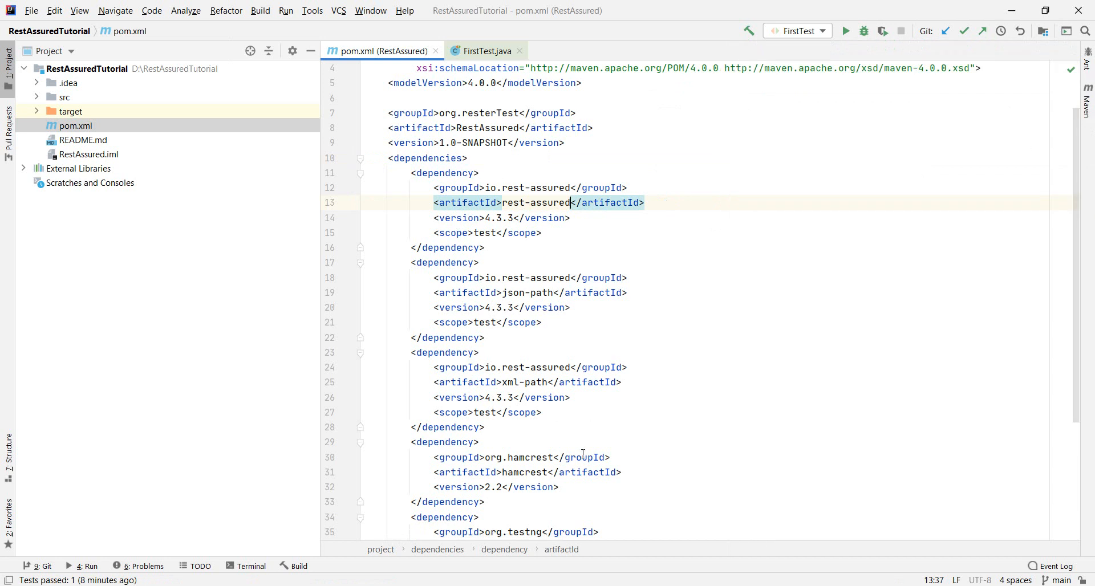
mouse_move(673, 416)
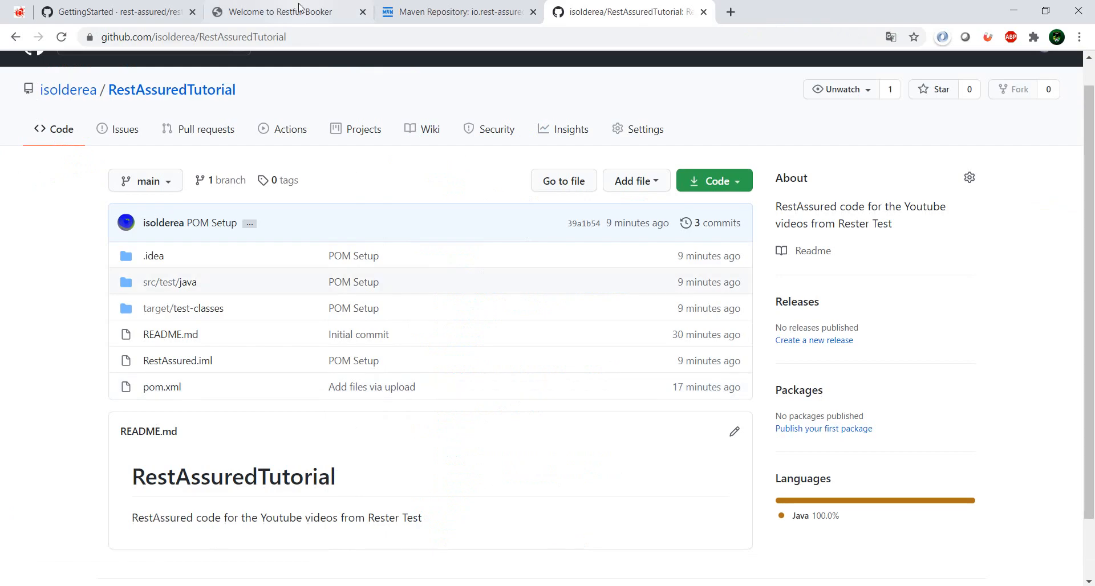
Step: Close the MVN Repository browser tab, leaving the Restful-Booker and GitHub repository pages
click(279, 11)
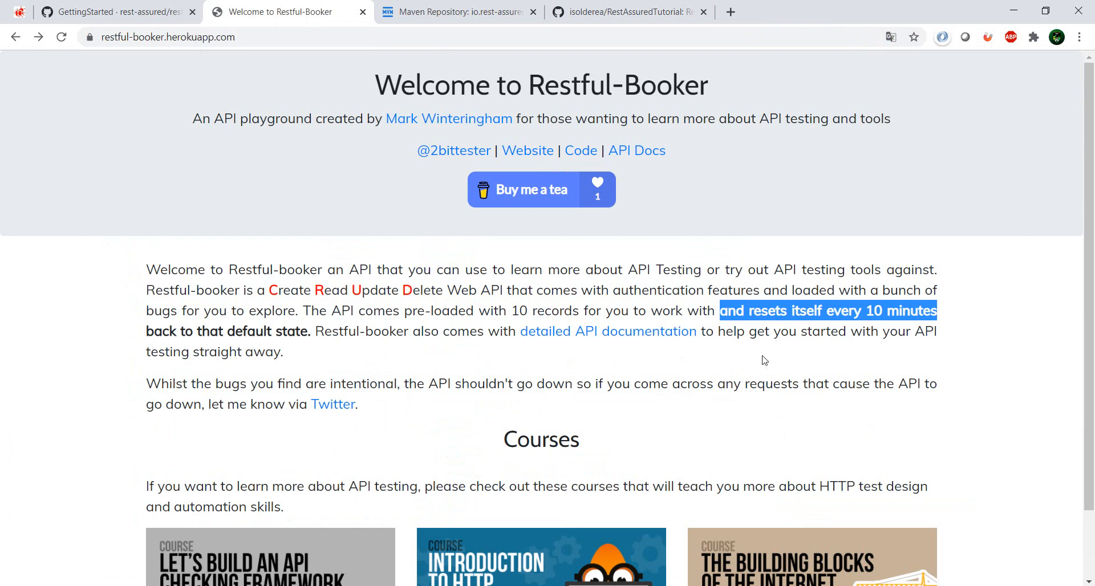
click(450, 12)
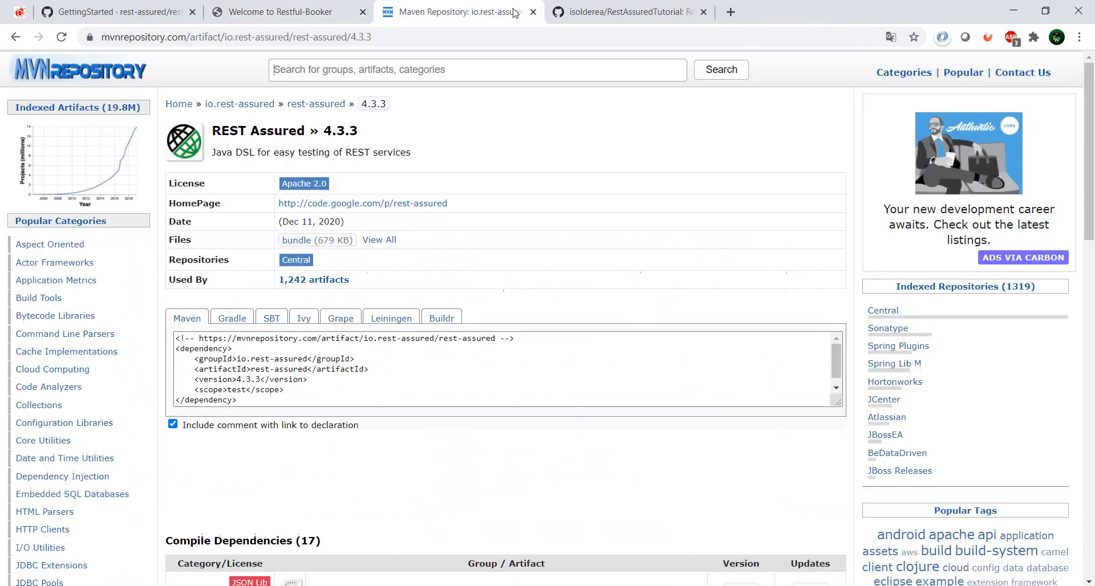
click(629, 11)
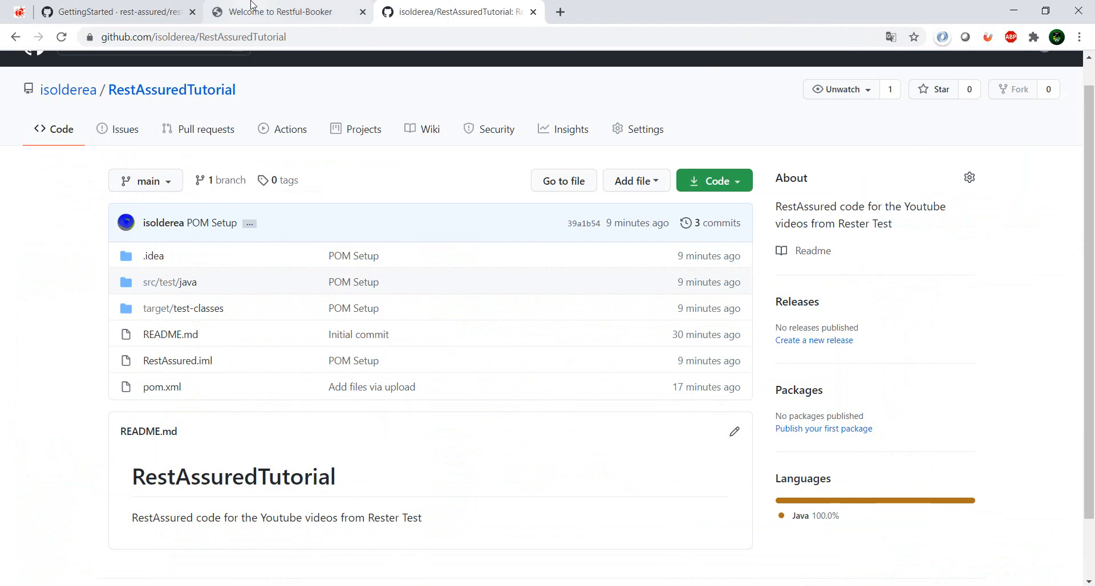
click(279, 12)
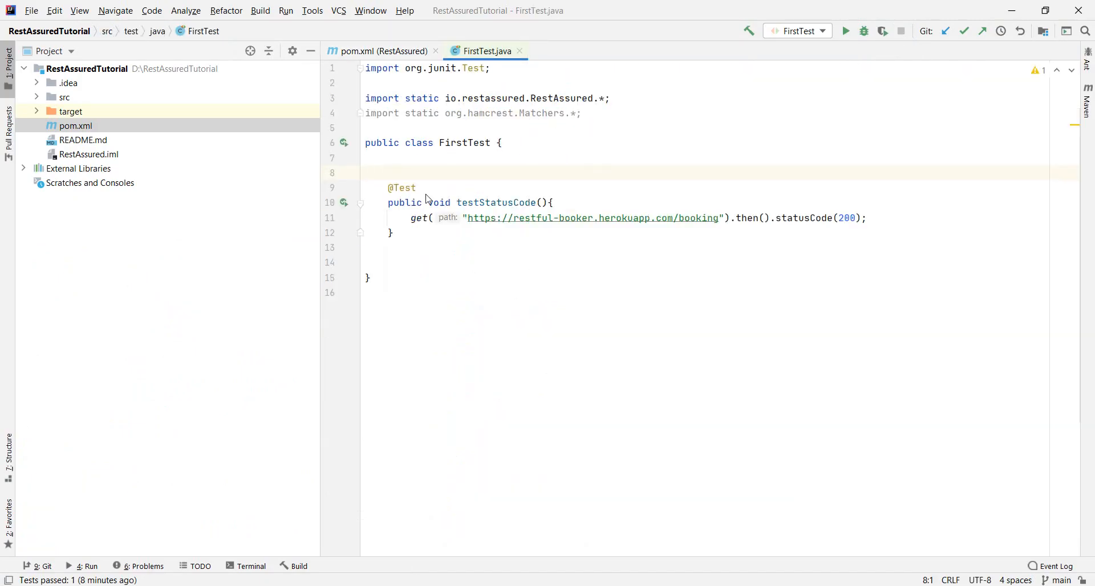
mouse_move(545, 120)
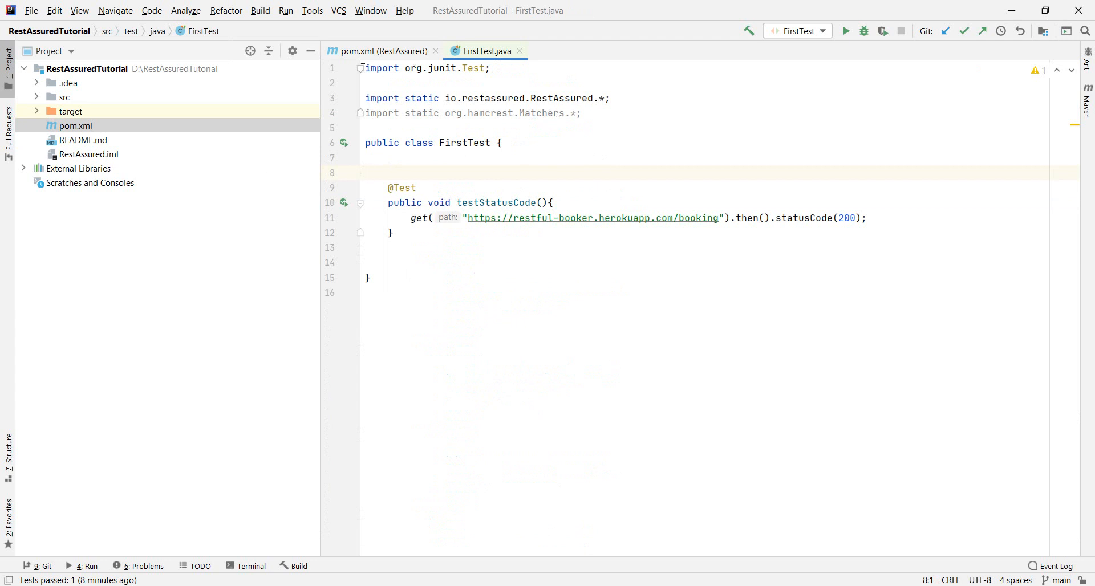
mouse_move(602, 174)
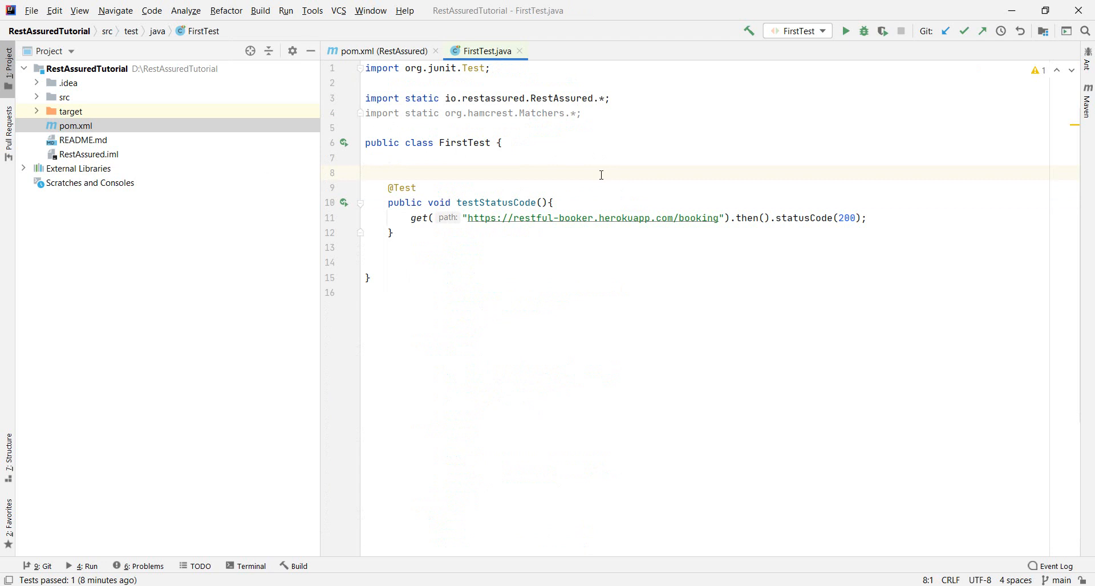
mouse_move(854, 211)
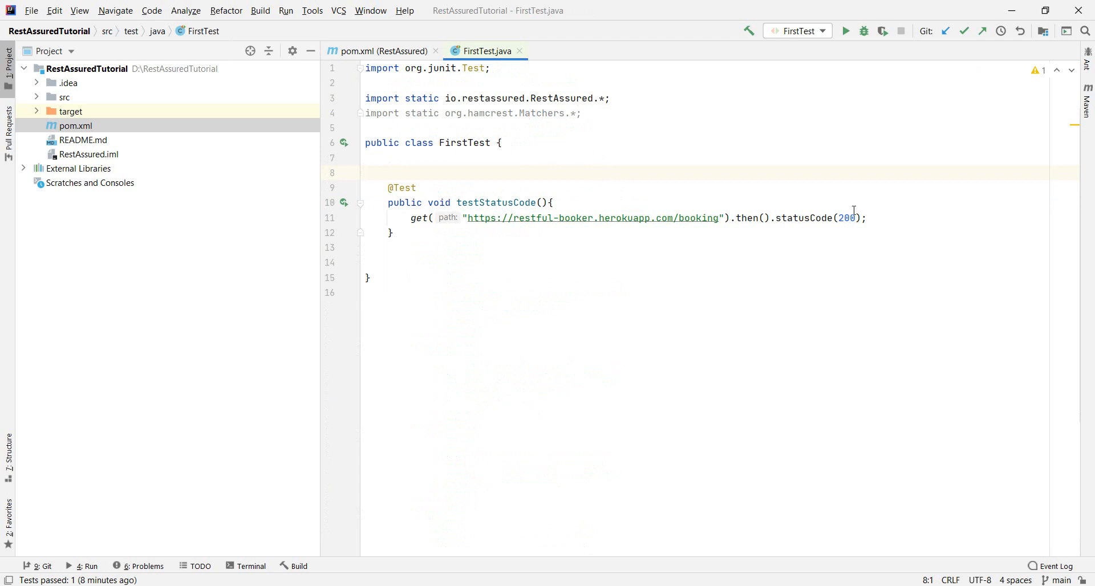
mouse_move(637, 251)
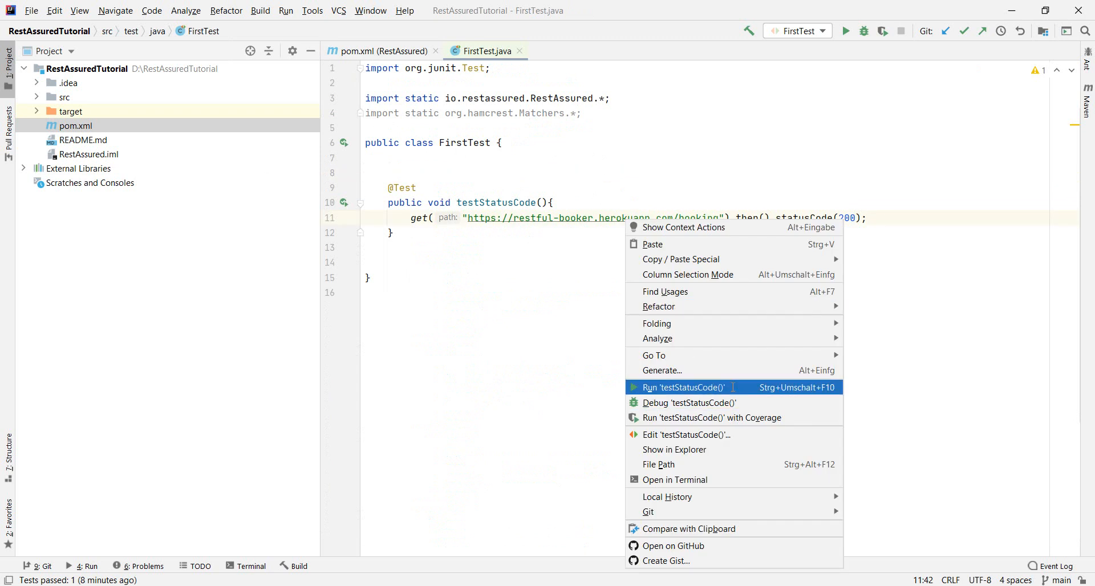
Step: Run FirstTest.testStatusCode, continuing past the module-not-specified configuration warning
click(685, 435)
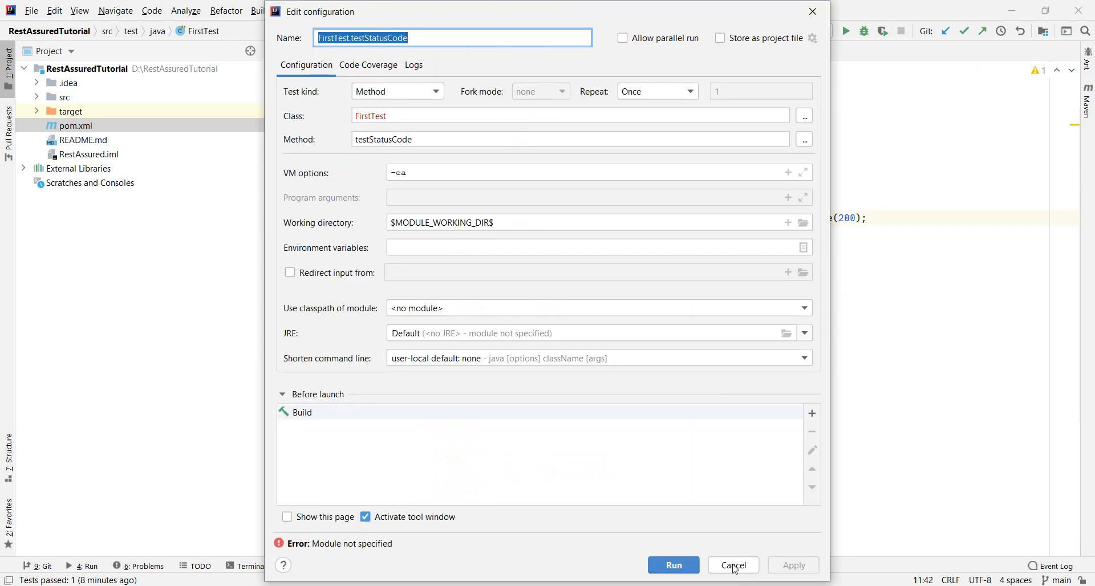
click(733, 566)
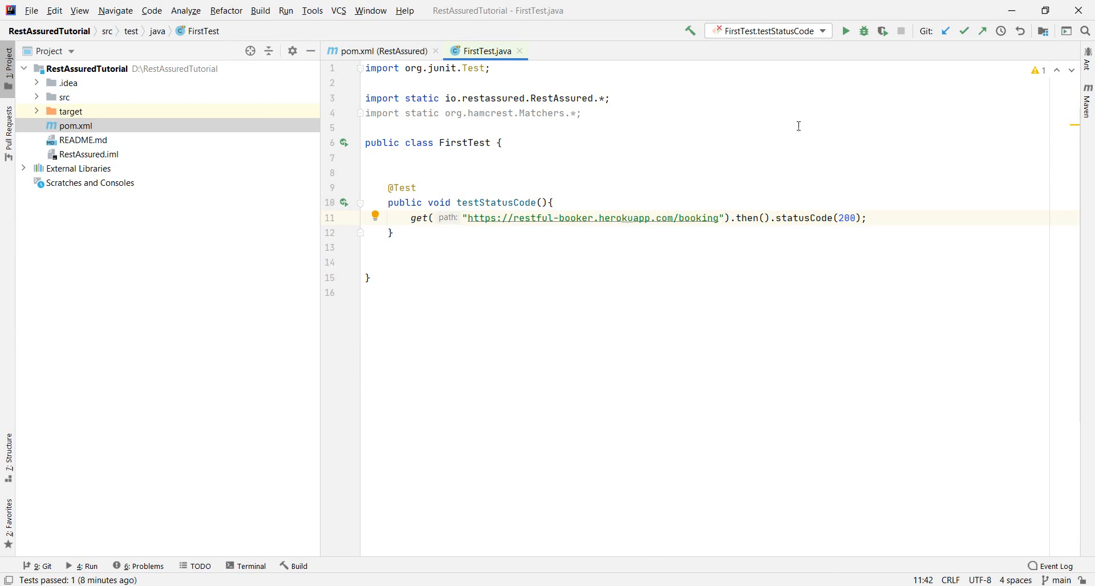
click(366, 172)
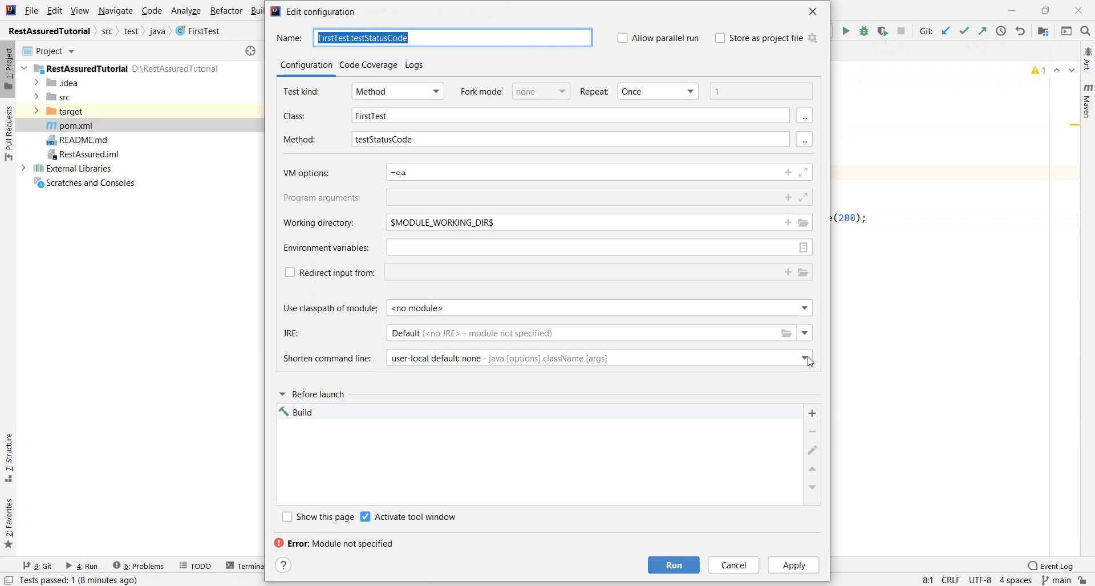
click(672, 565)
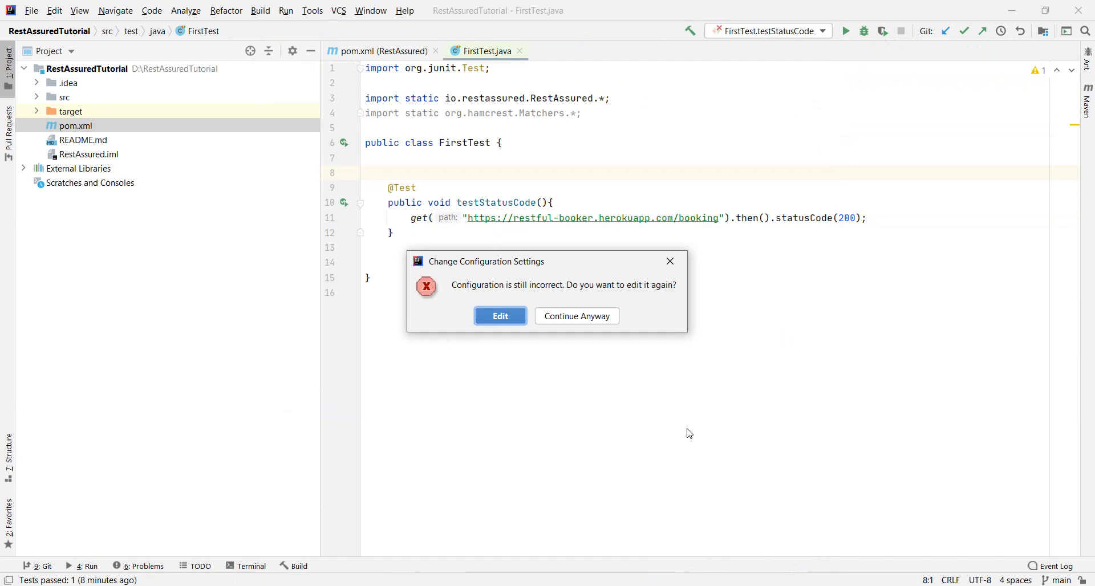
mouse_move(543, 320)
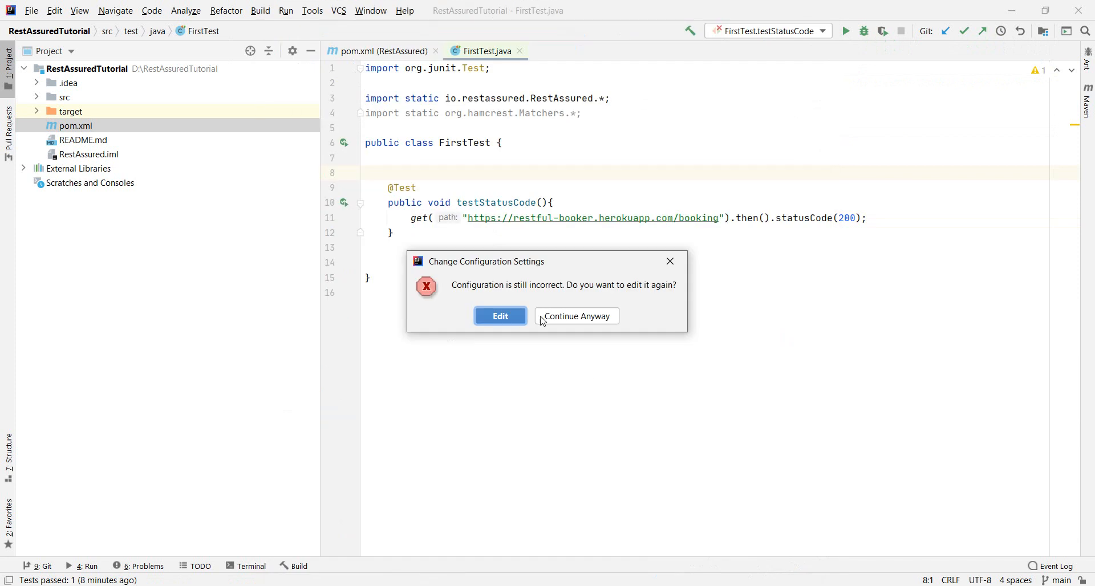
click(575, 316)
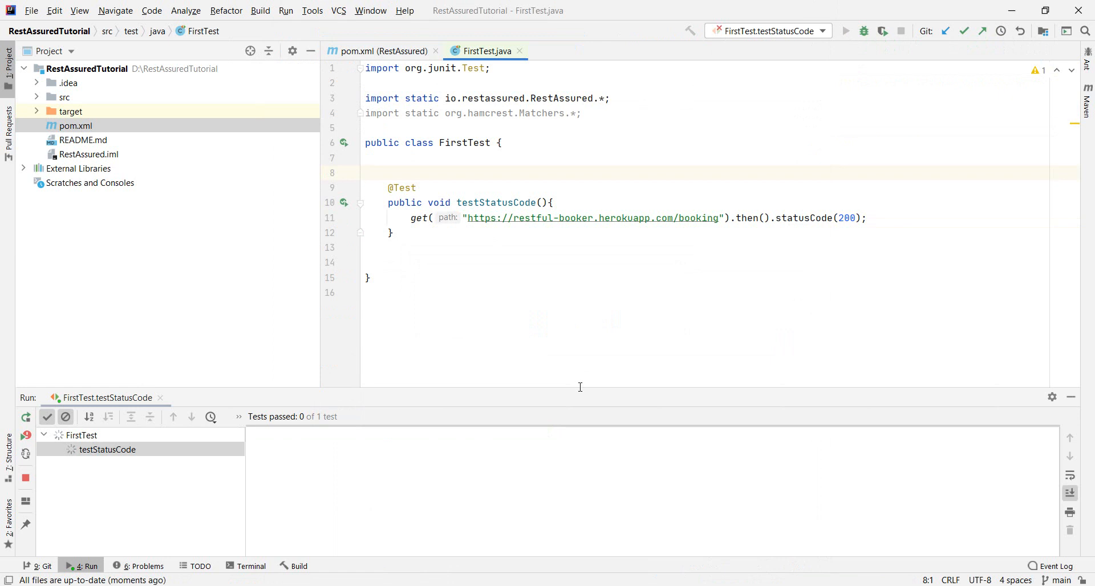
Step: Confirm the Run panel shows testStatusCode passed 1 of 1 with exit code 0
click(845, 30)
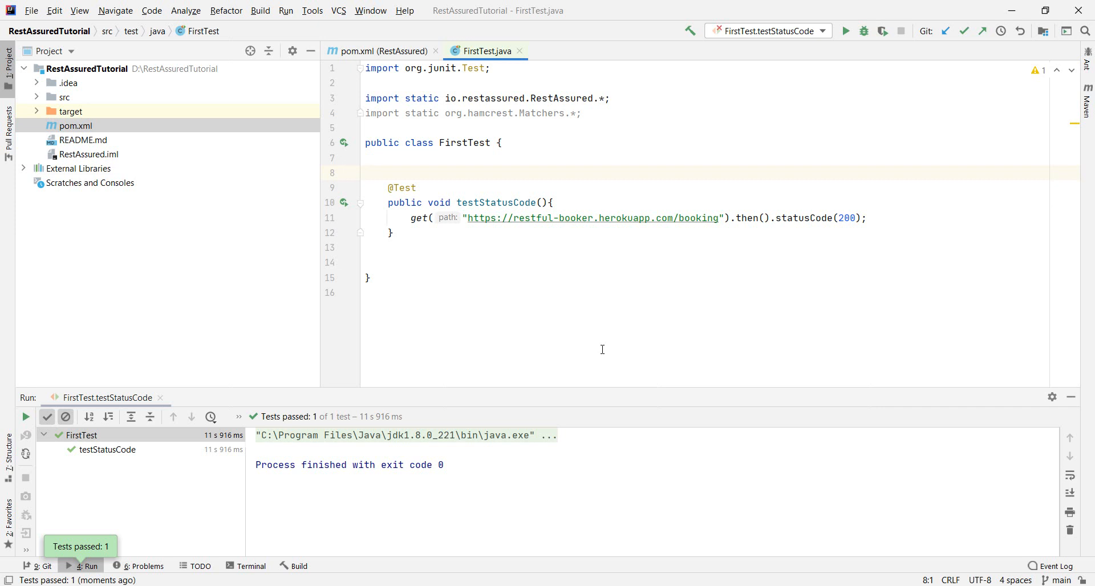
mouse_move(604, 354)
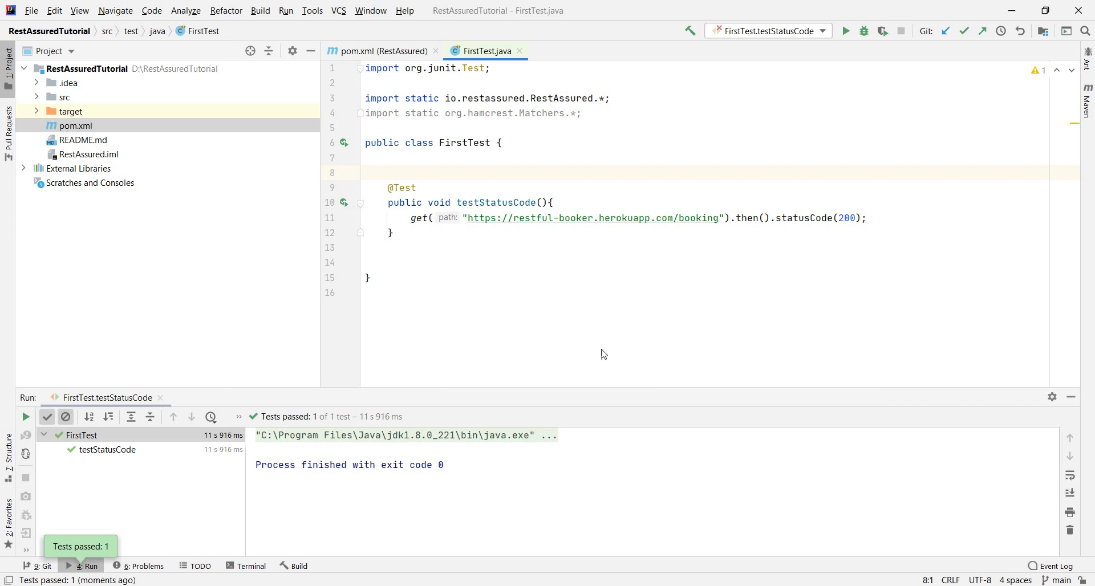